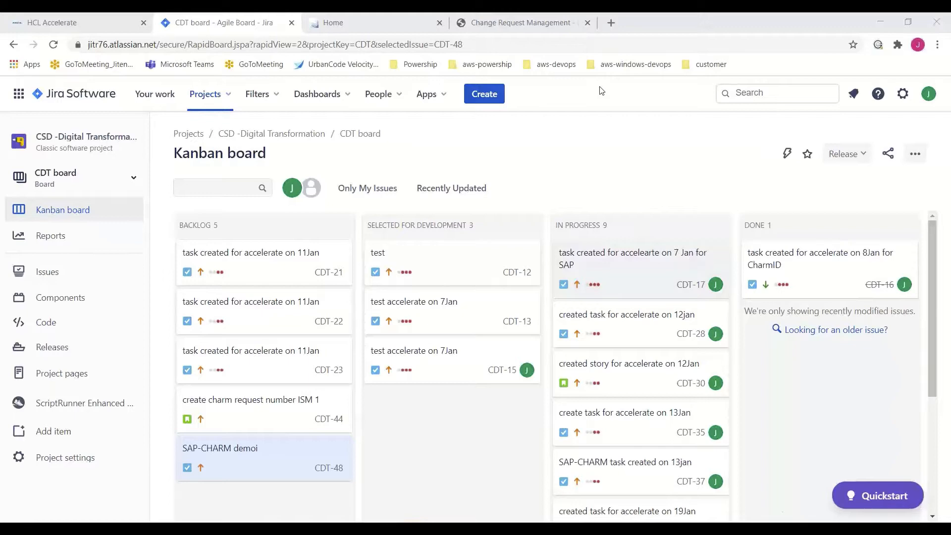
# Step: Create Jira task 'SAP-CHARM demo' in the CSD -Digital Transformation project
pyautogui.click(520, 23)
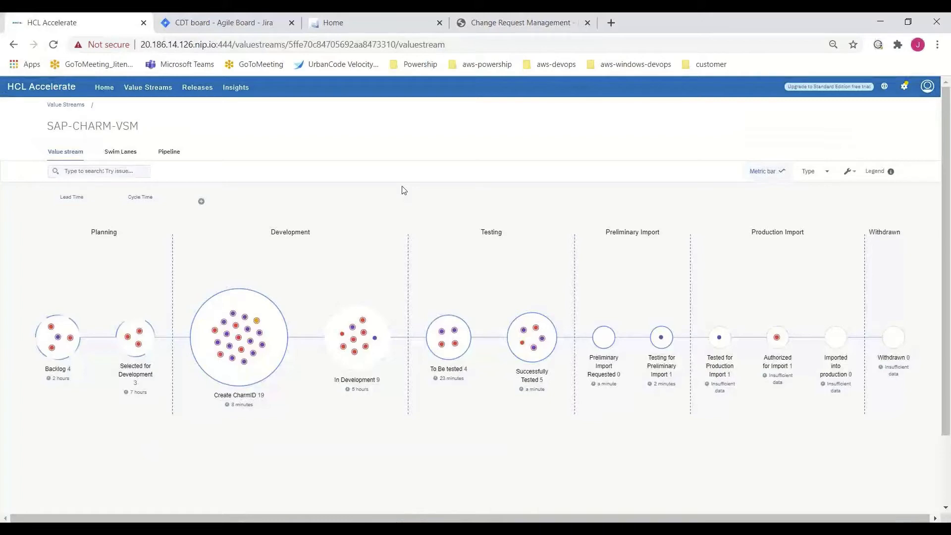
pyautogui.click(217, 23)
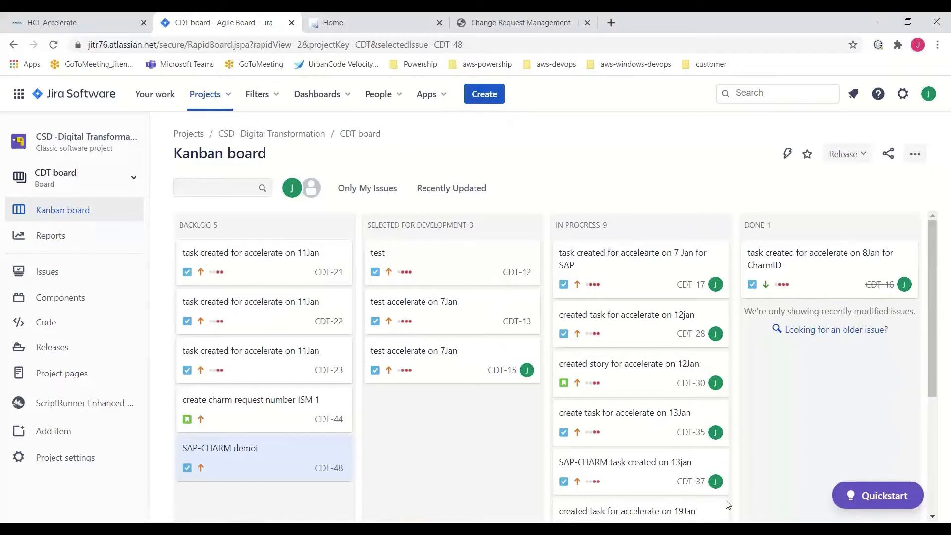
pyautogui.click(484, 94)
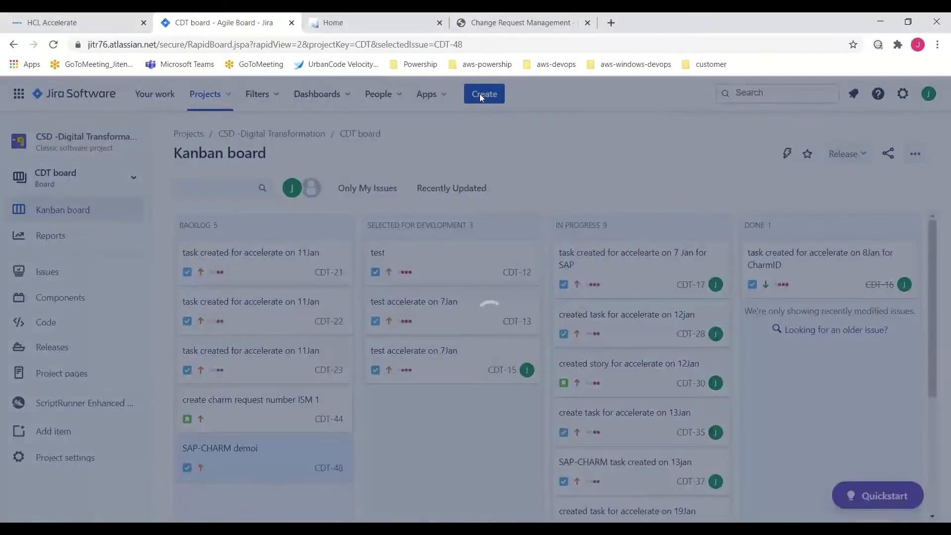
pyautogui.click(484, 94)
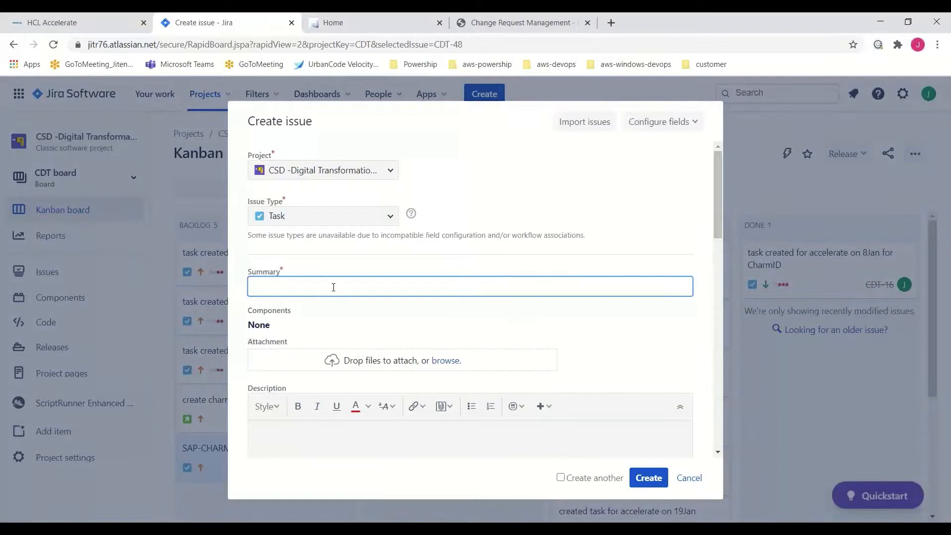
pyautogui.write('SAP-CHARM')
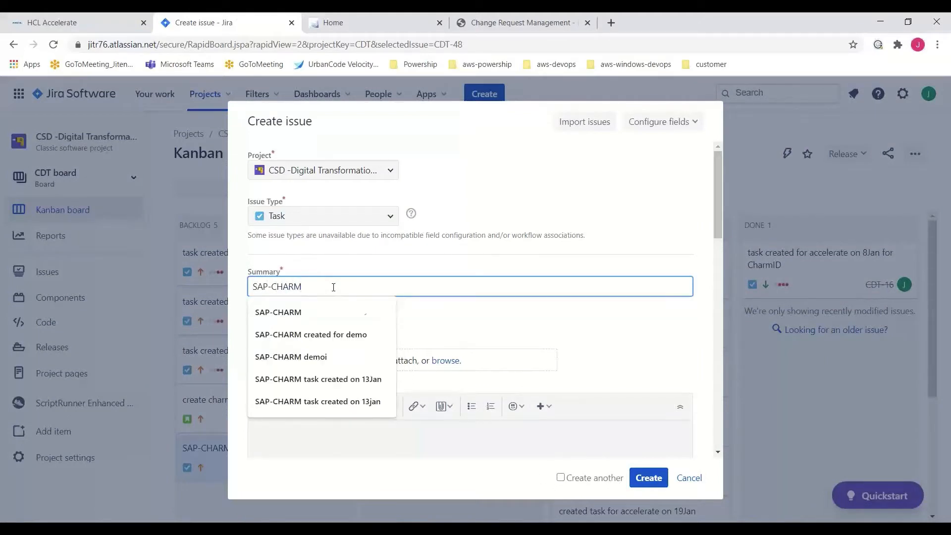
pyautogui.write('demo')
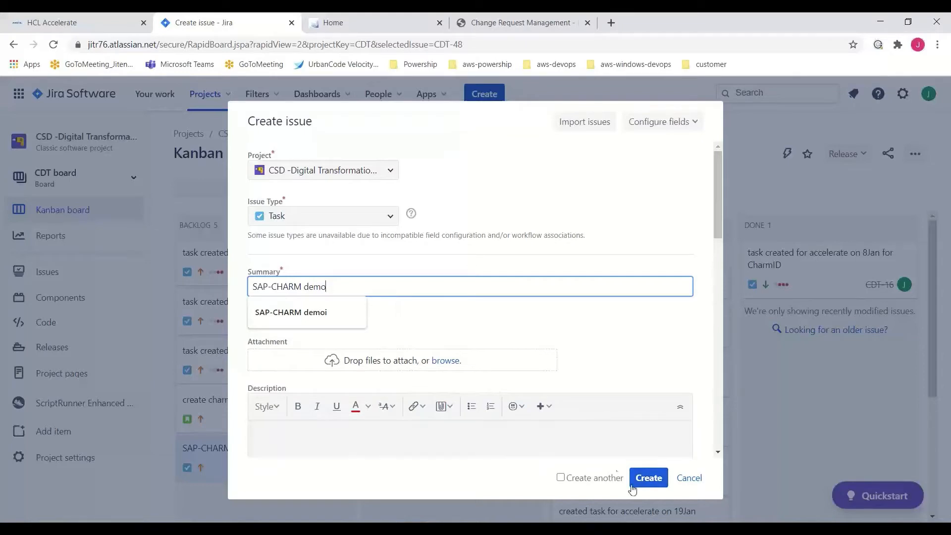
pyautogui.click(648, 478)
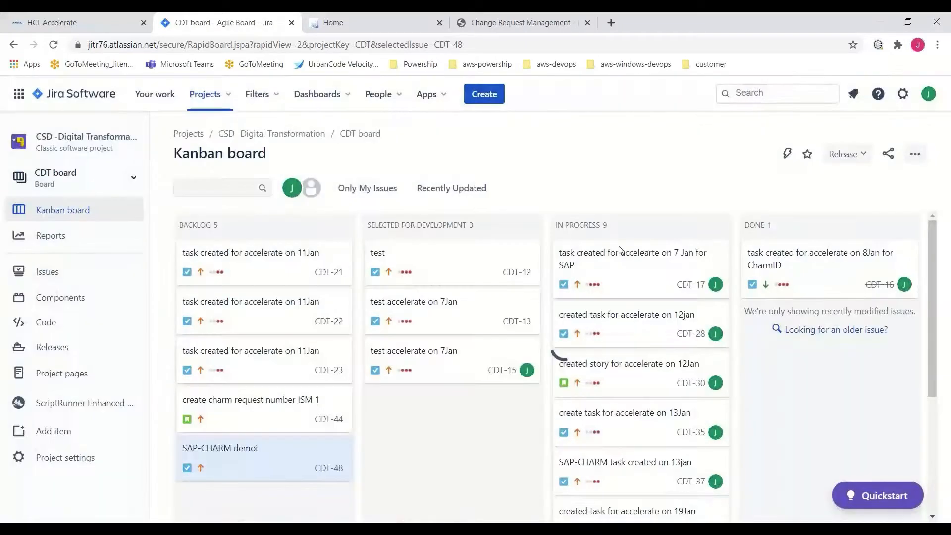
pyautogui.click(219, 447)
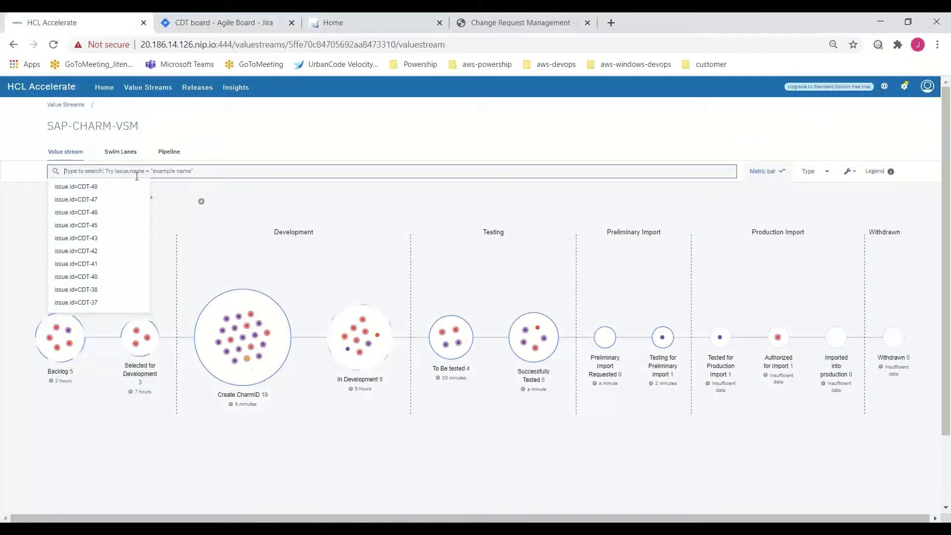
# Step: Filter the value stream to issue.id=CDT-49 and open its Backlog card in Jira
pyautogui.click(75, 187)
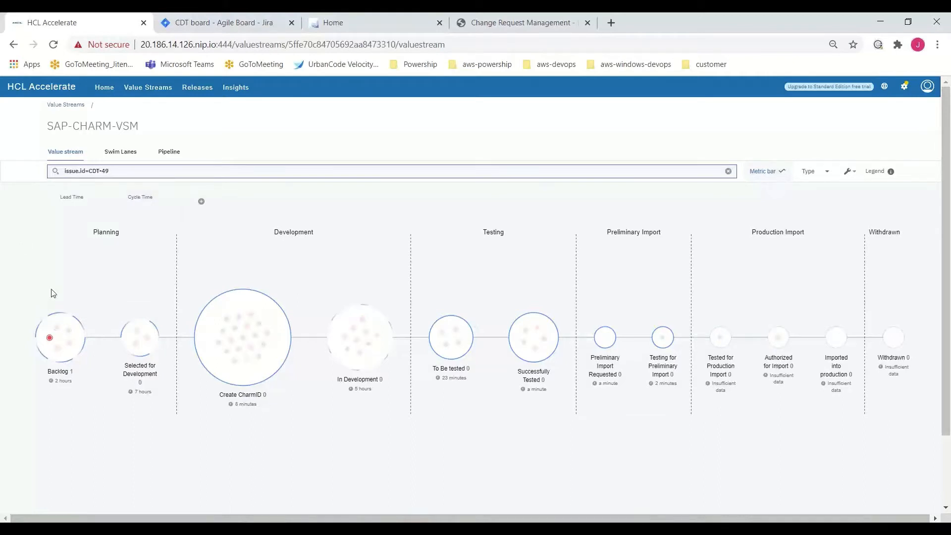
pyautogui.moveTo(49, 338)
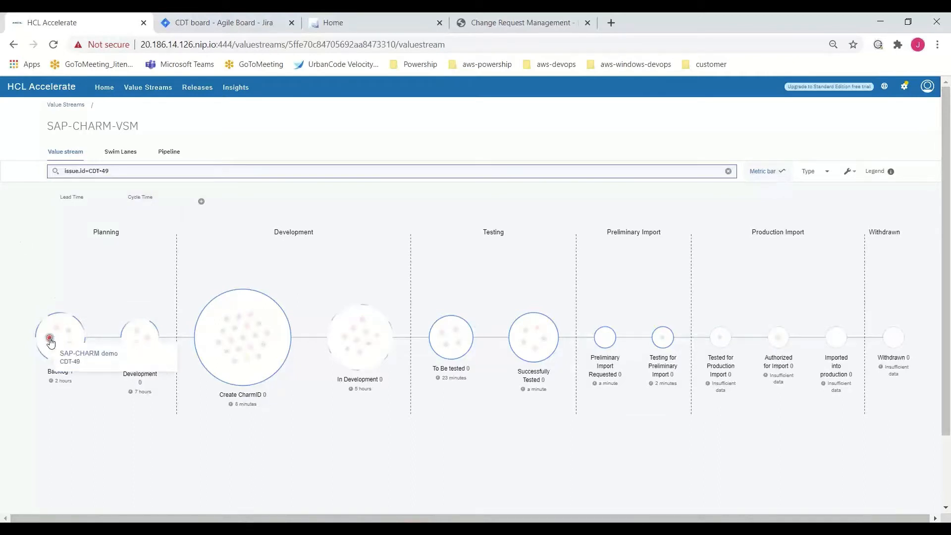
pyautogui.click(50, 337)
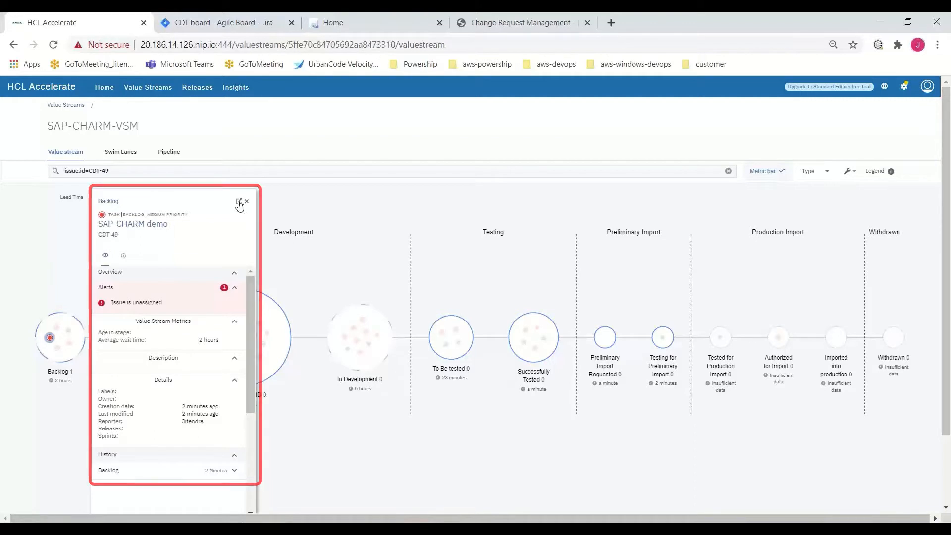
pyautogui.click(238, 202)
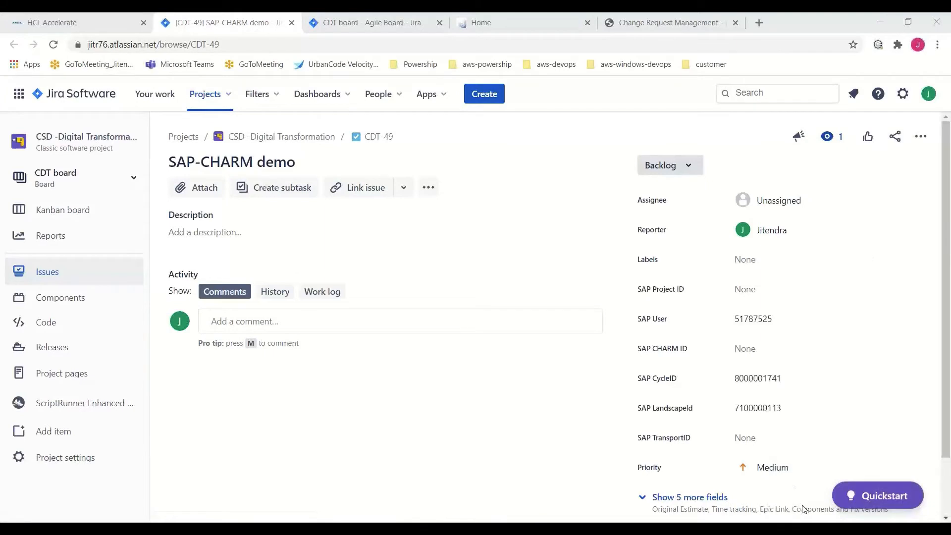
# Step: Move CDT-49 to Selected for Development, then to Create CharmID
pyautogui.click(670, 165)
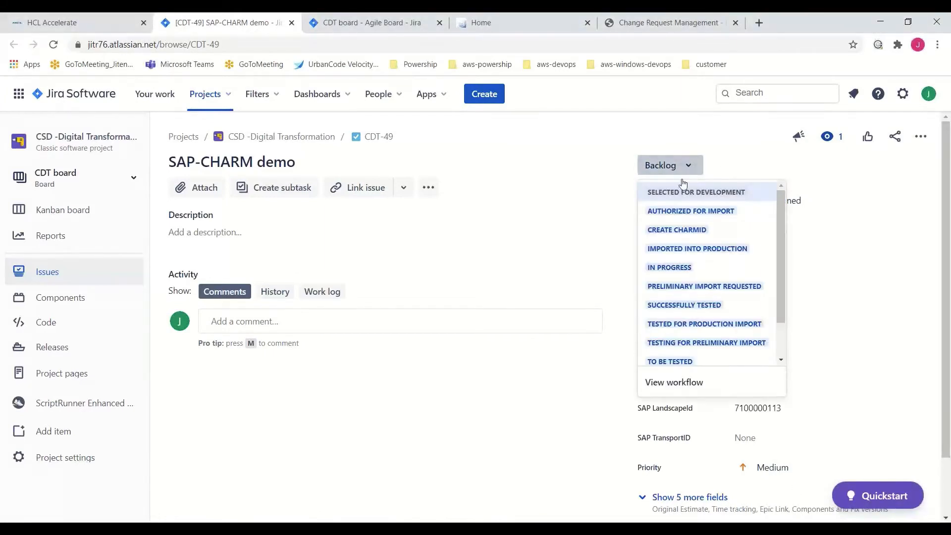
pyautogui.click(696, 191)
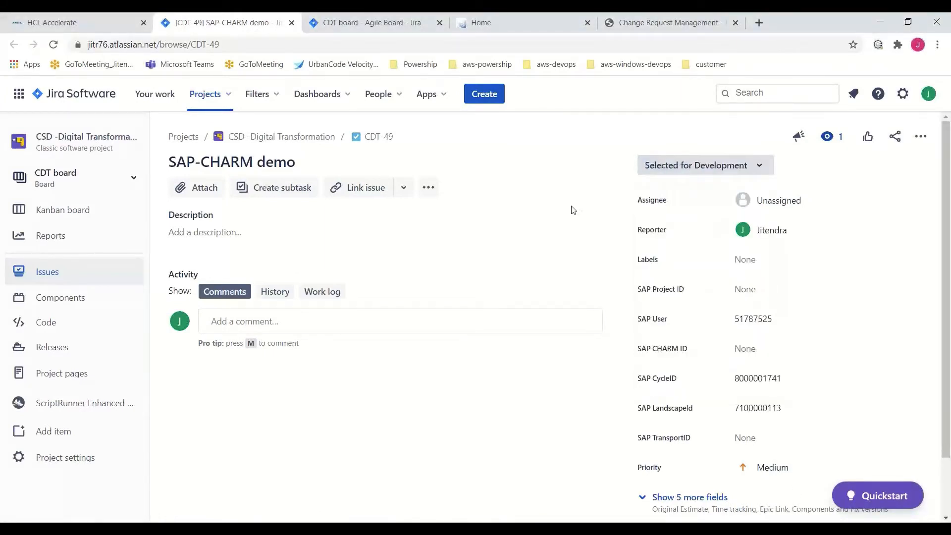
pyautogui.moveTo(789, 174)
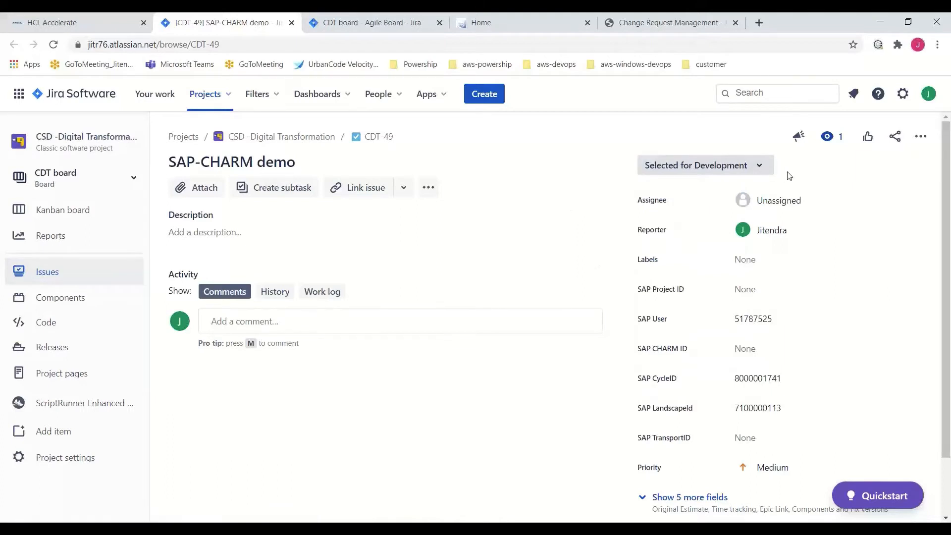
pyautogui.click(705, 165)
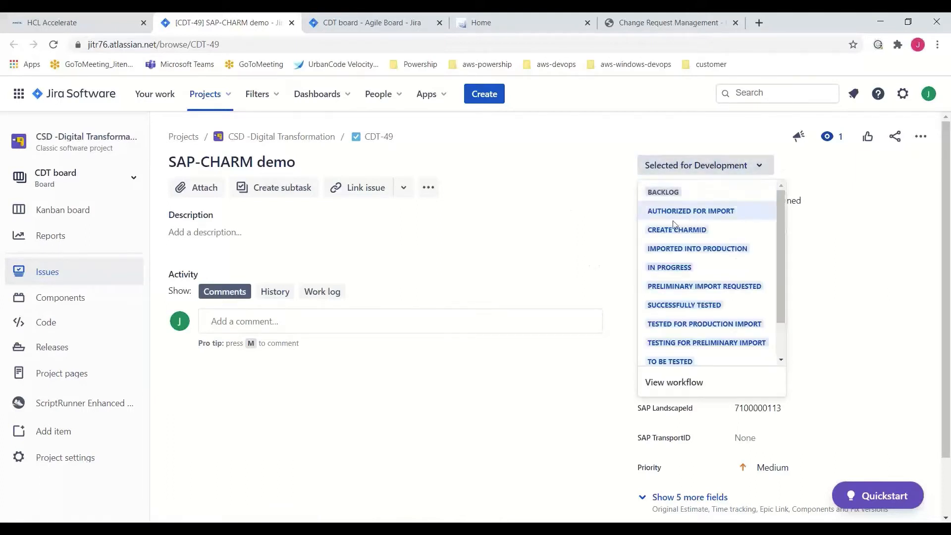
pyautogui.moveTo(658, 231)
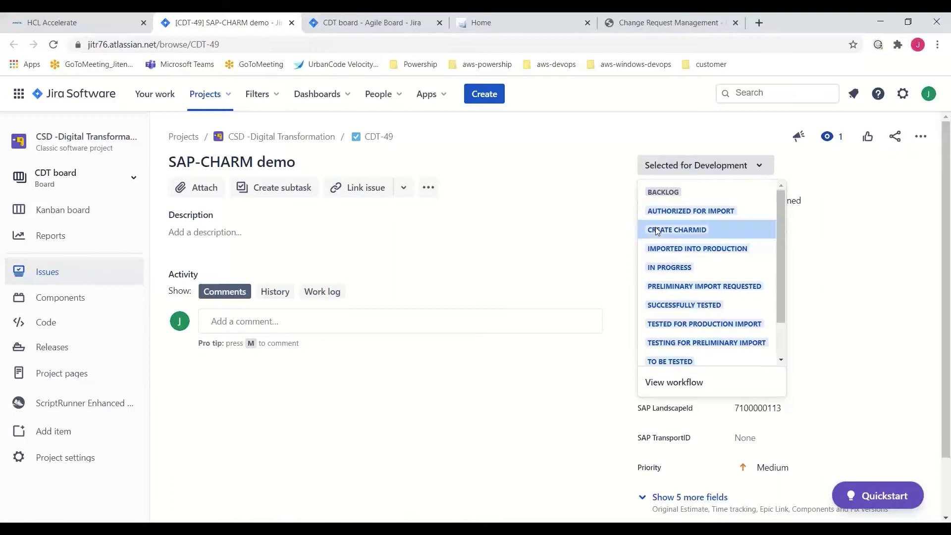
pyautogui.click(676, 229)
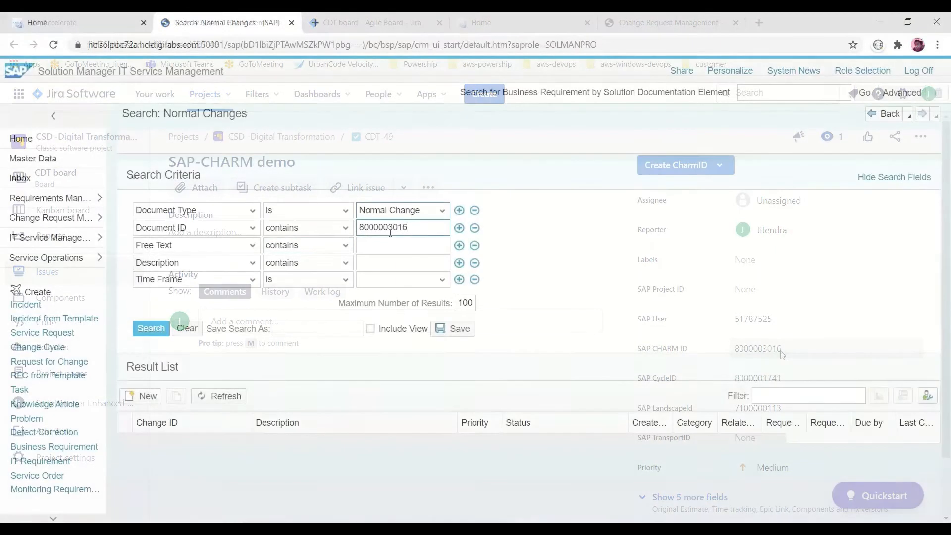
pyautogui.click(151, 328)
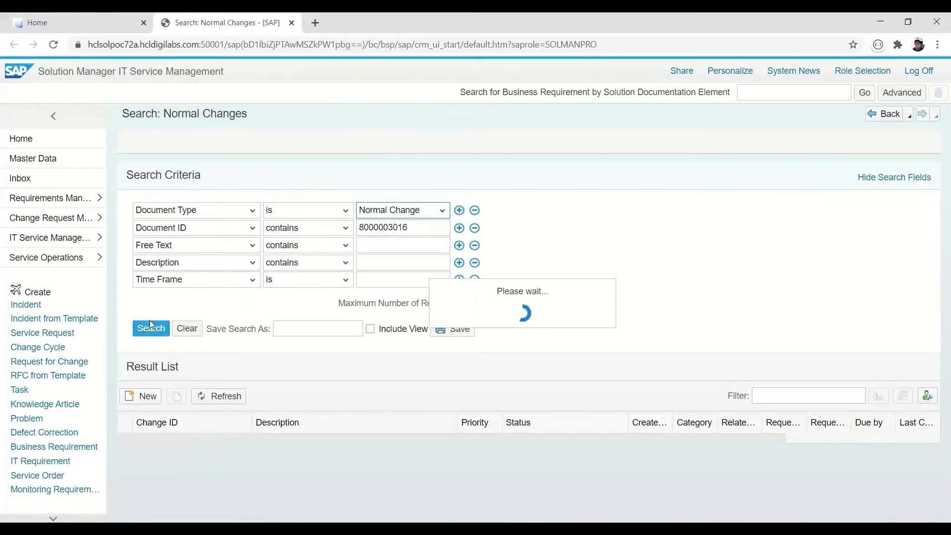
pyautogui.click(150, 329)
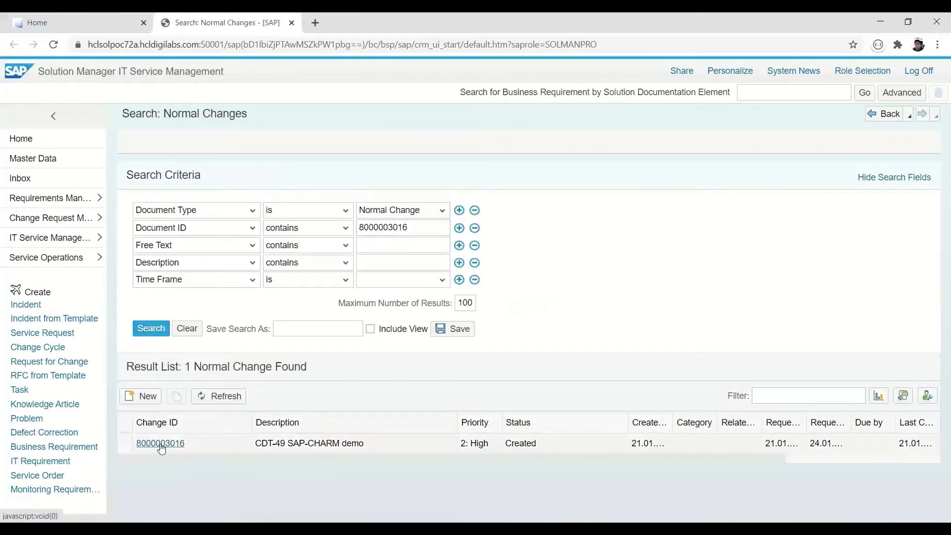
pyautogui.click(159, 443)
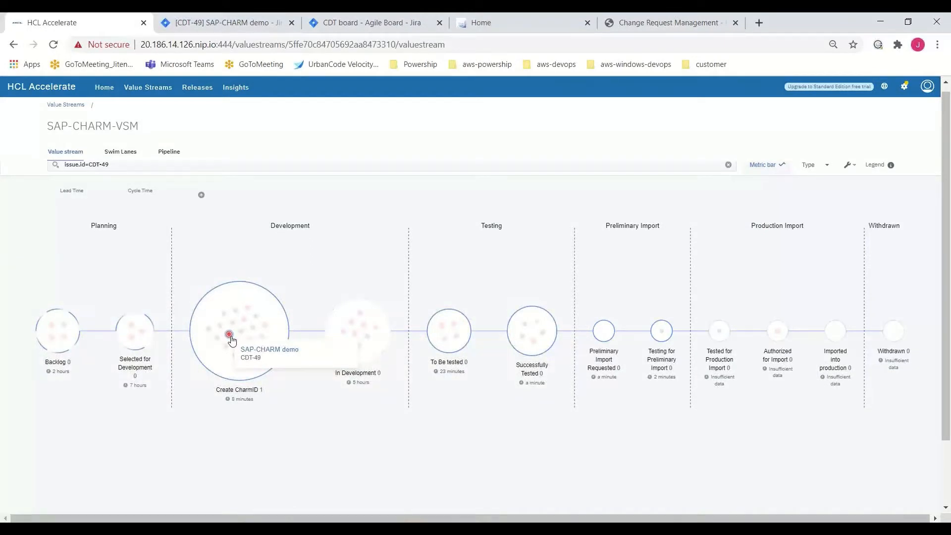
# Step: View CDT-49's Backlog-to-Create CharmID history, then go back to its Jira issue
pyautogui.click(229, 334)
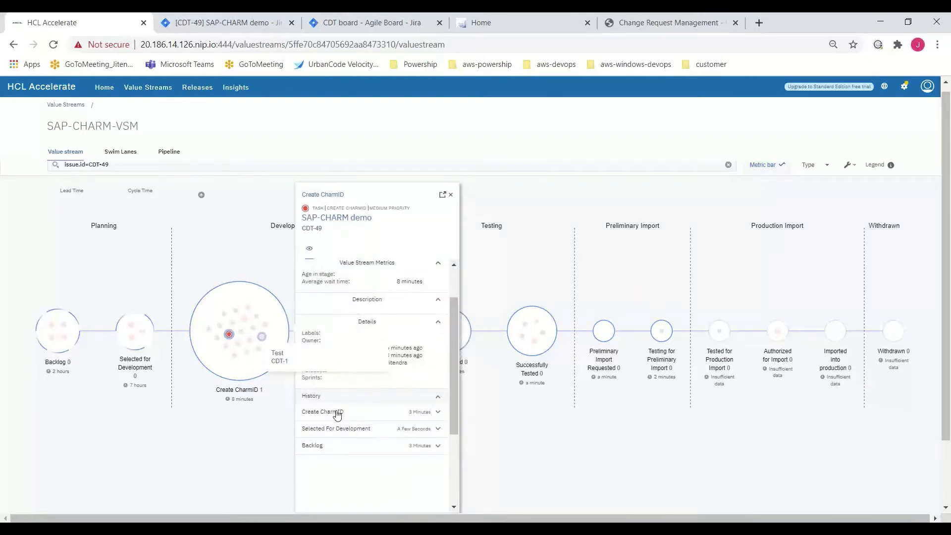
pyautogui.click(230, 23)
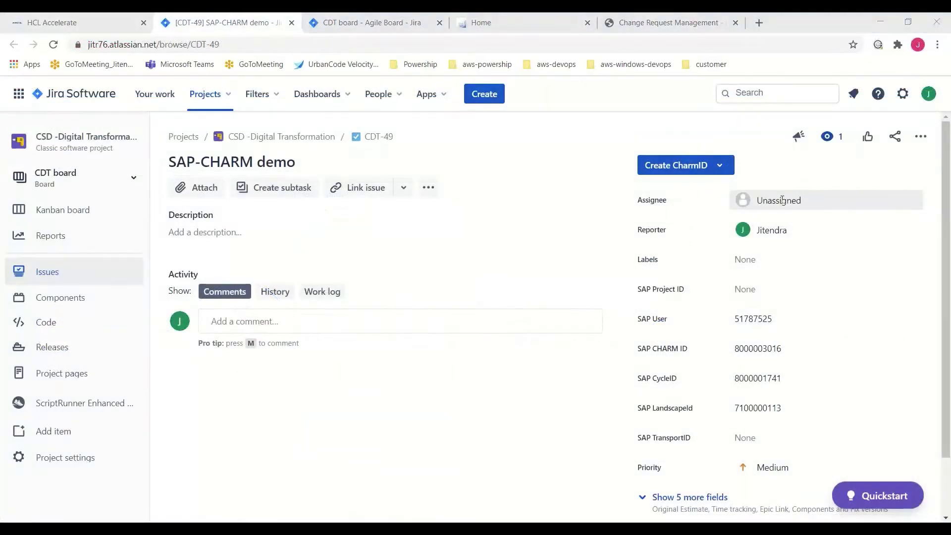
# Step: Assign CDT-49 to yourself and advance it past Create CharmID
pyautogui.click(777, 200)
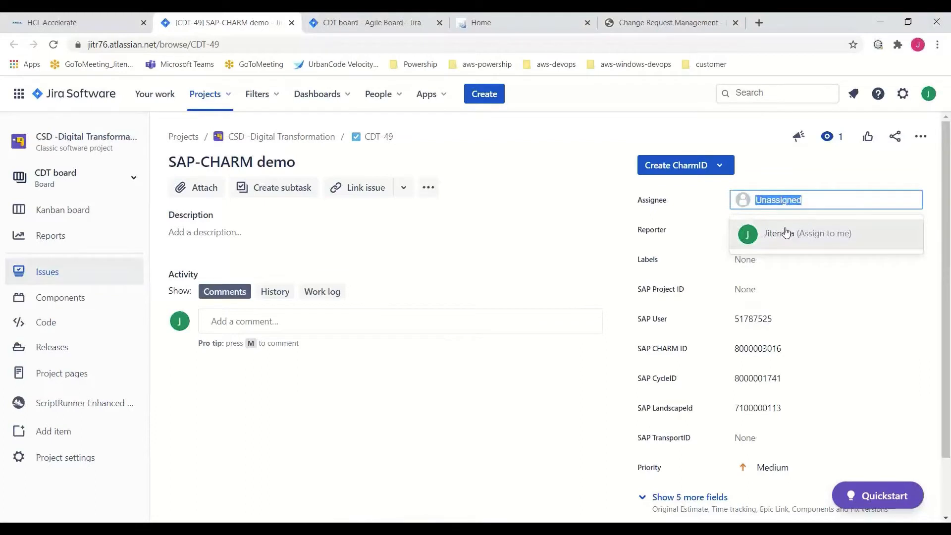
pyautogui.click(806, 233)
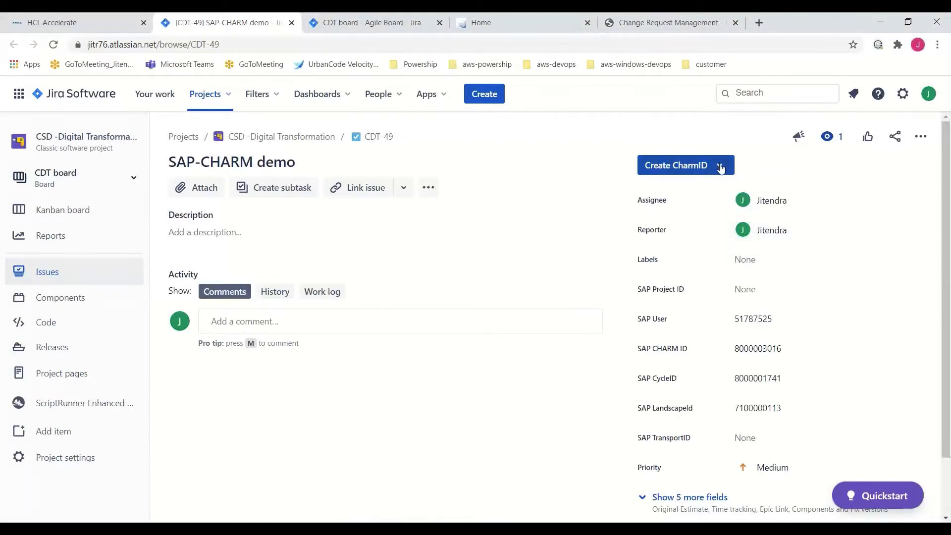
pyautogui.click(723, 165)
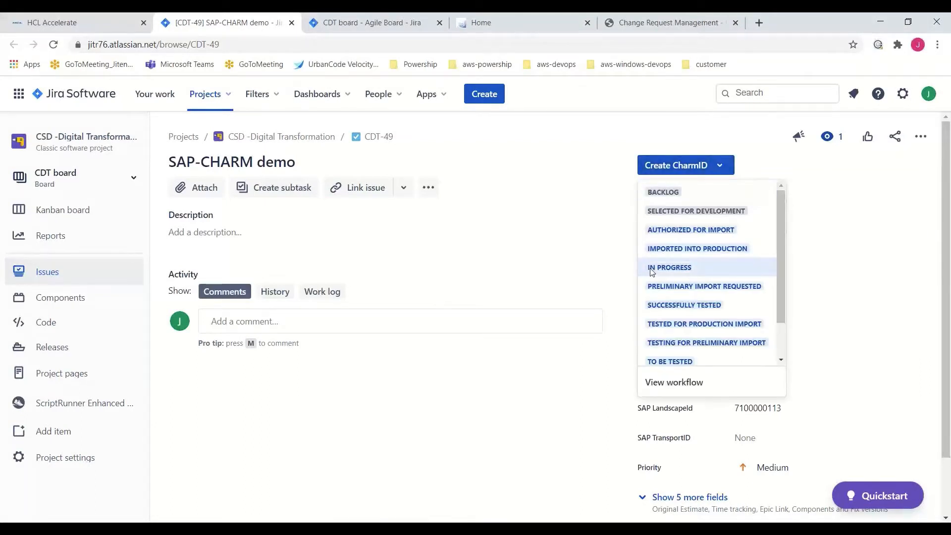
pyautogui.click(669, 267)
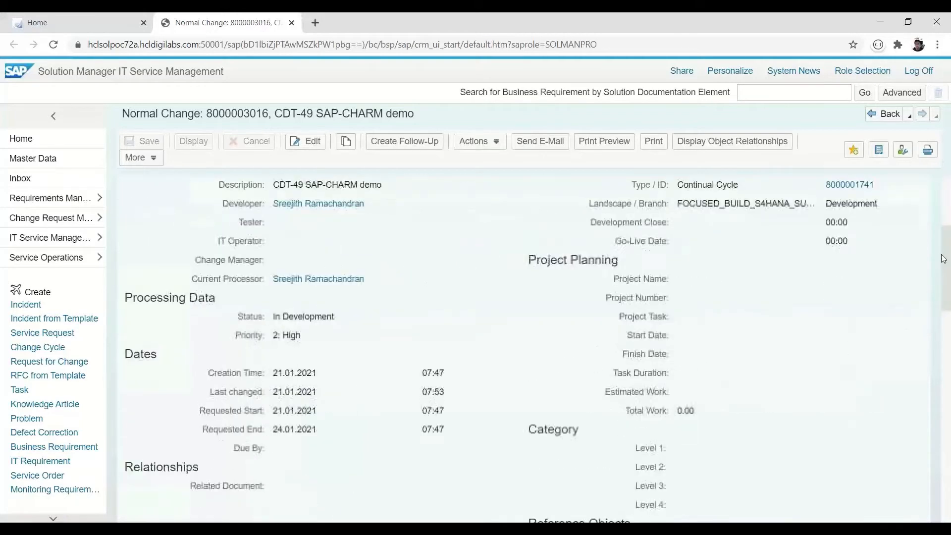
pyautogui.scroll(-3)
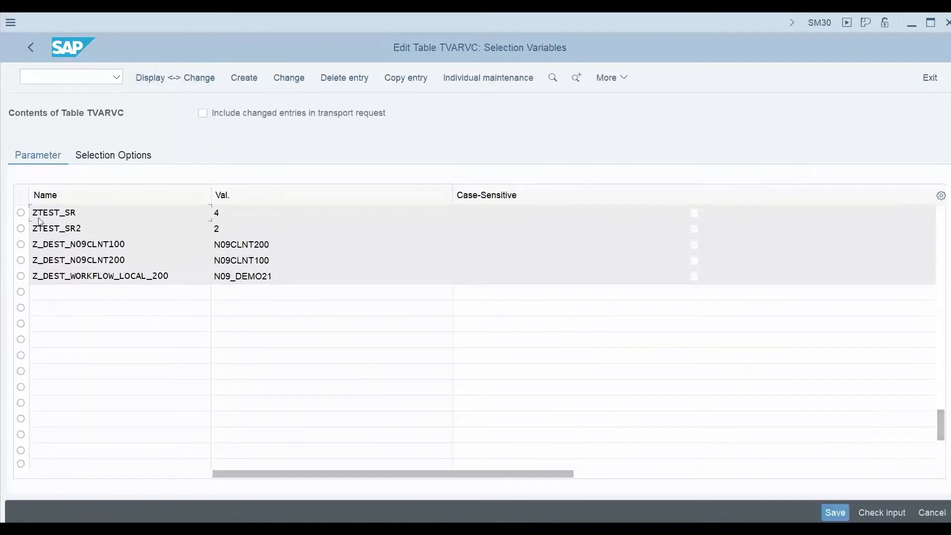
# Step: Set TVARVC variable ZTEST_SR2 to 3 and save under request N09K901409
pyautogui.write('3')
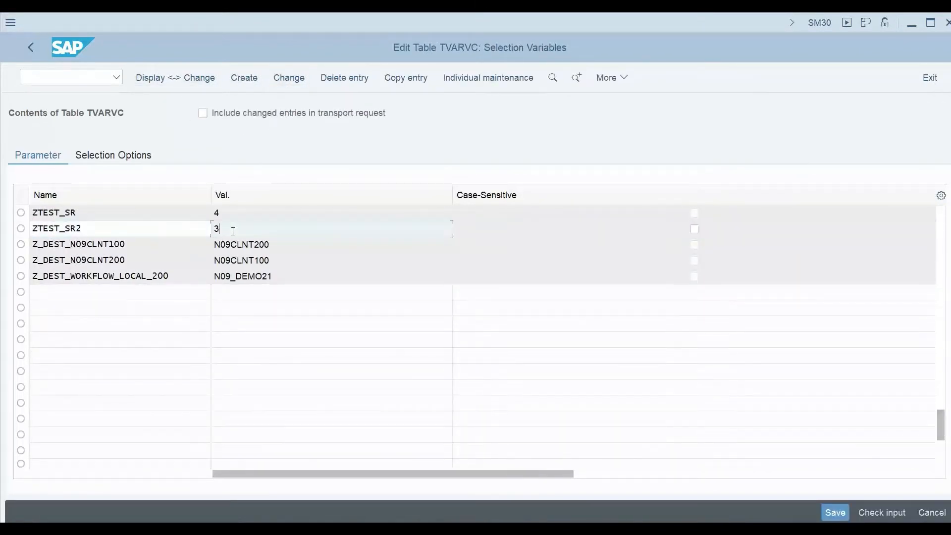
pyautogui.click(836, 512)
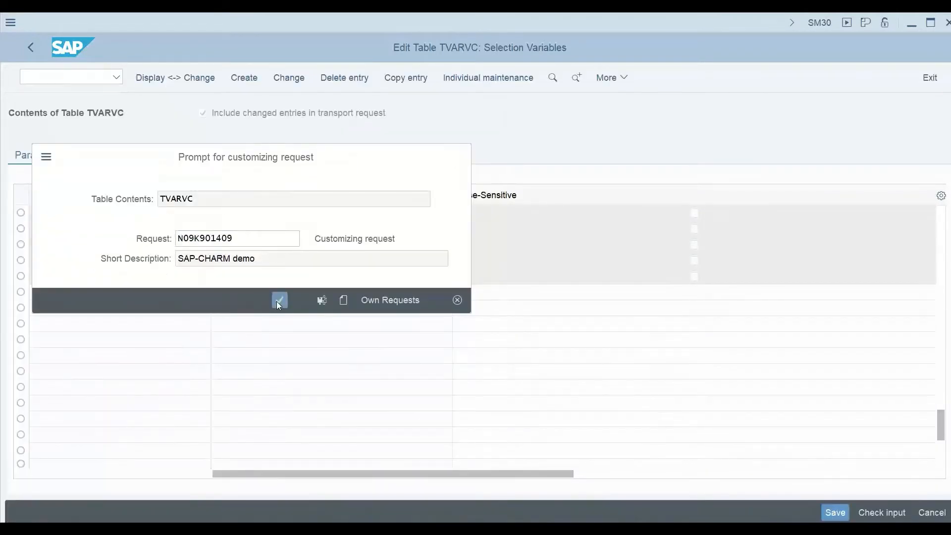
pyautogui.click(280, 300)
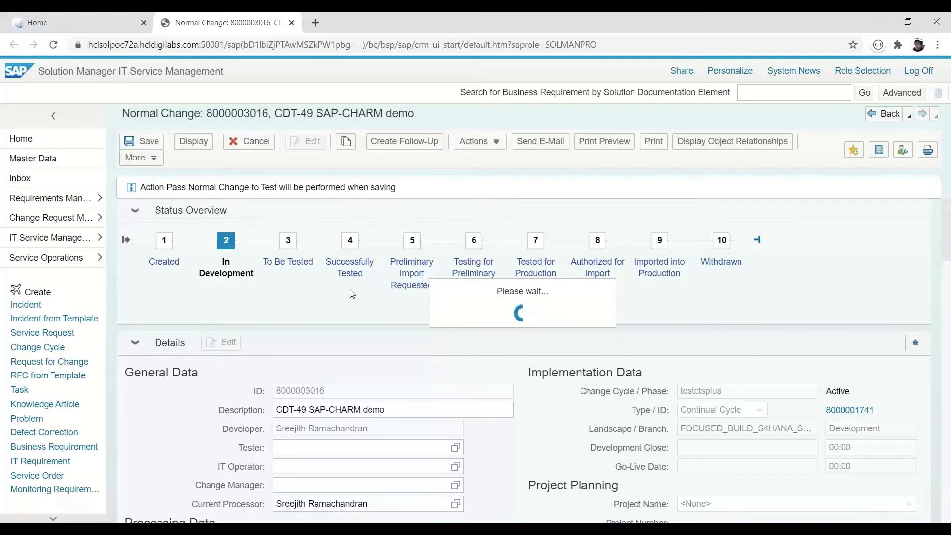
pyautogui.click(141, 141)
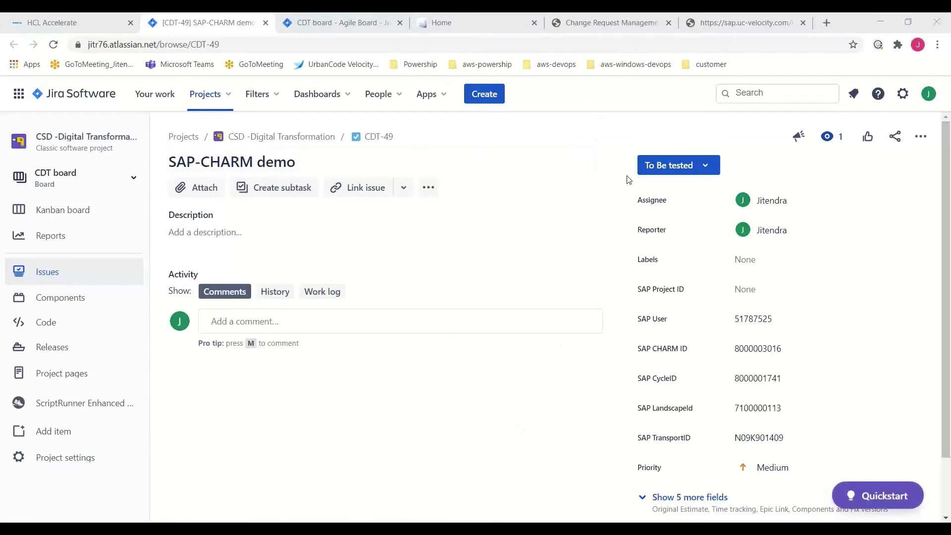
# Step: Confirm CDT-49 reads To Be Tested, then view the SAP-CHARM-VSM value stream
pyautogui.click(48, 22)
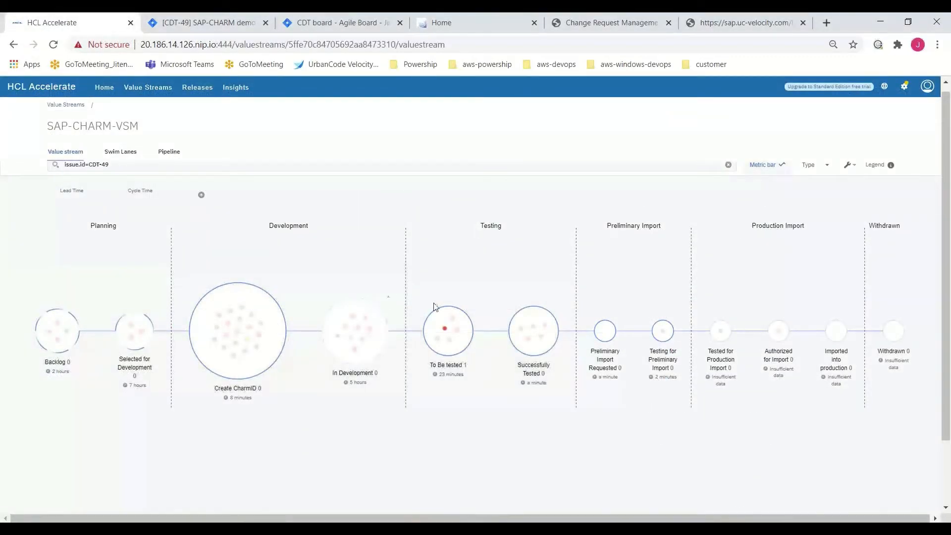
pyautogui.moveTo(781, 489)
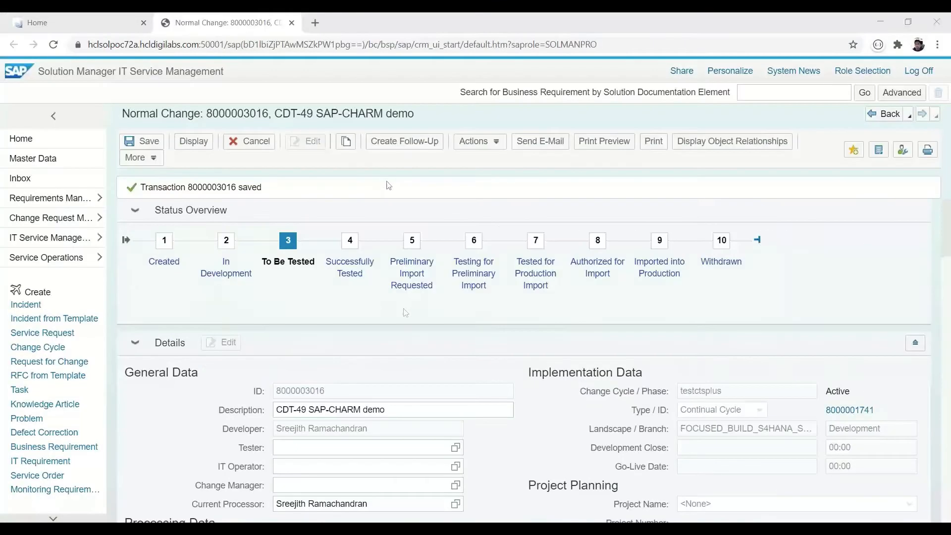
pyautogui.click(478, 141)
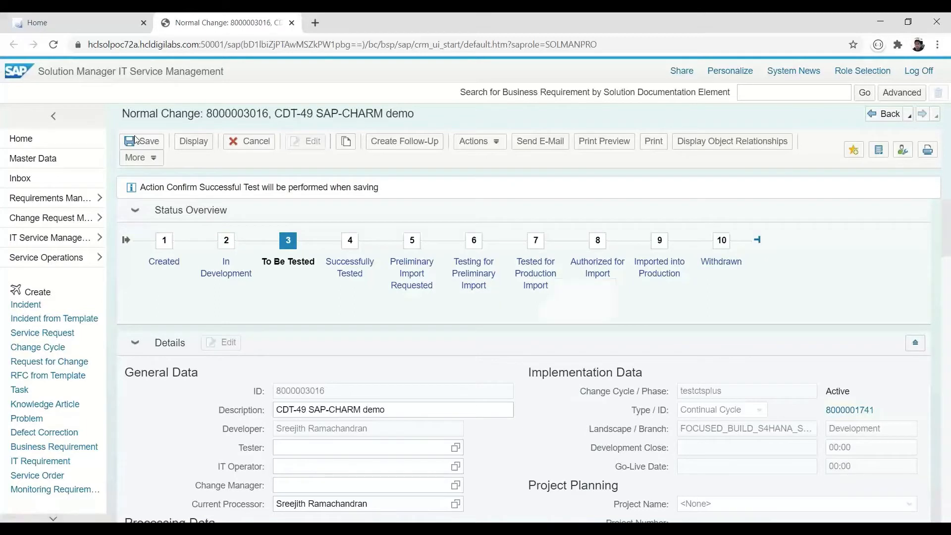
pyautogui.click(142, 141)
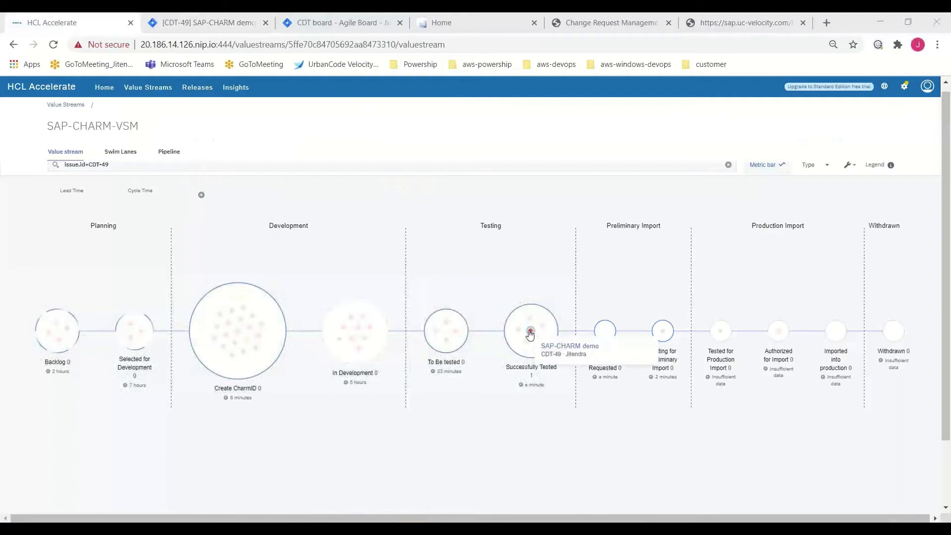
# Step: Open CDT-49 in the Successfully Tested stage and expand its Create CharmID history entry
pyautogui.click(530, 332)
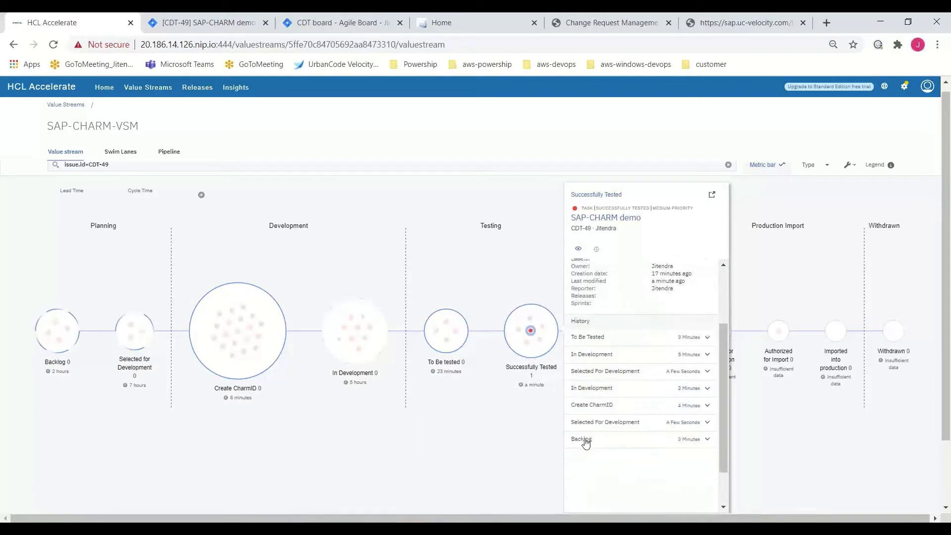
pyautogui.moveTo(586, 441)
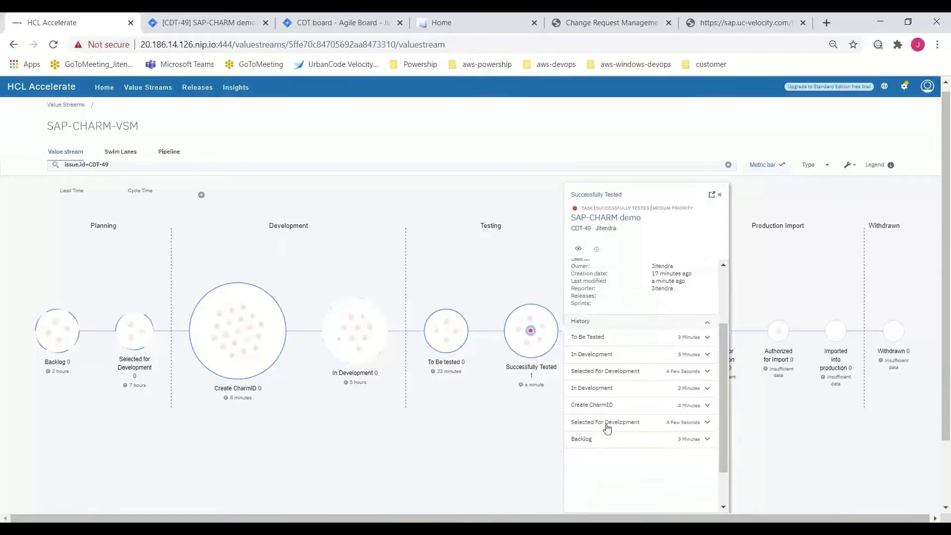
pyautogui.click(591, 405)
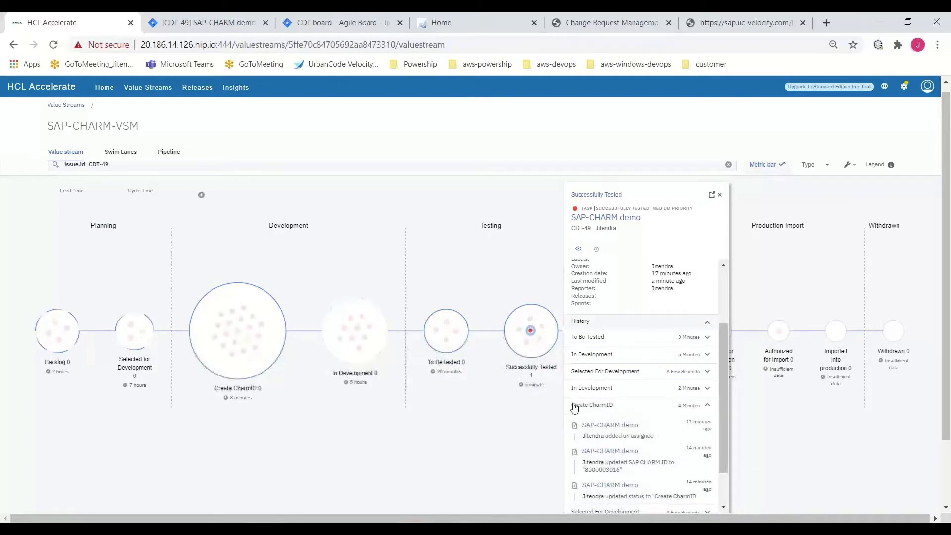
pyautogui.moveTo(622, 491)
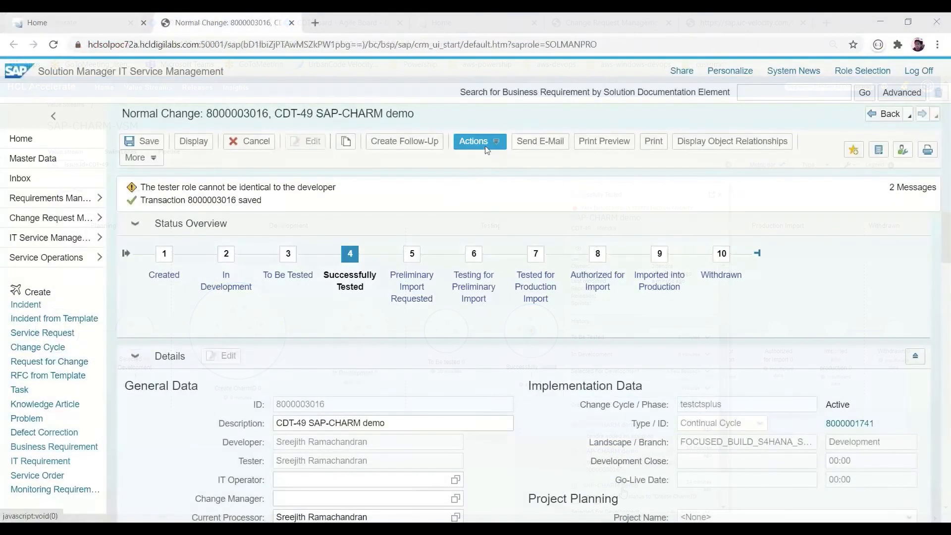
pyautogui.click(479, 141)
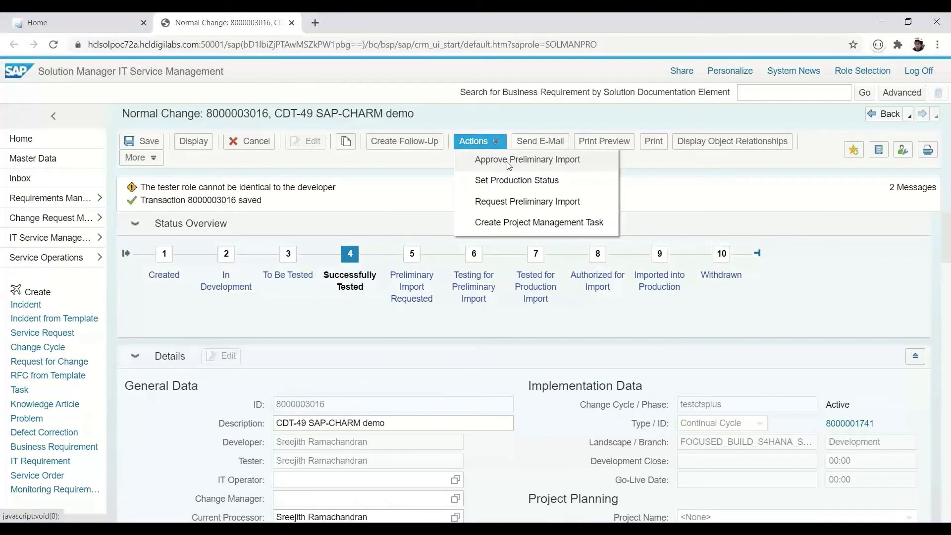
pyautogui.click(501, 165)
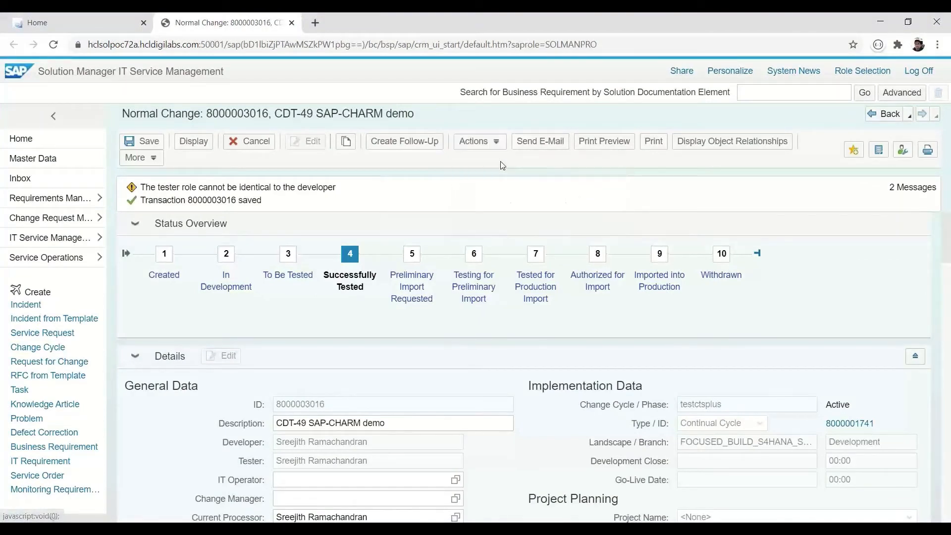
pyautogui.click(138, 158)
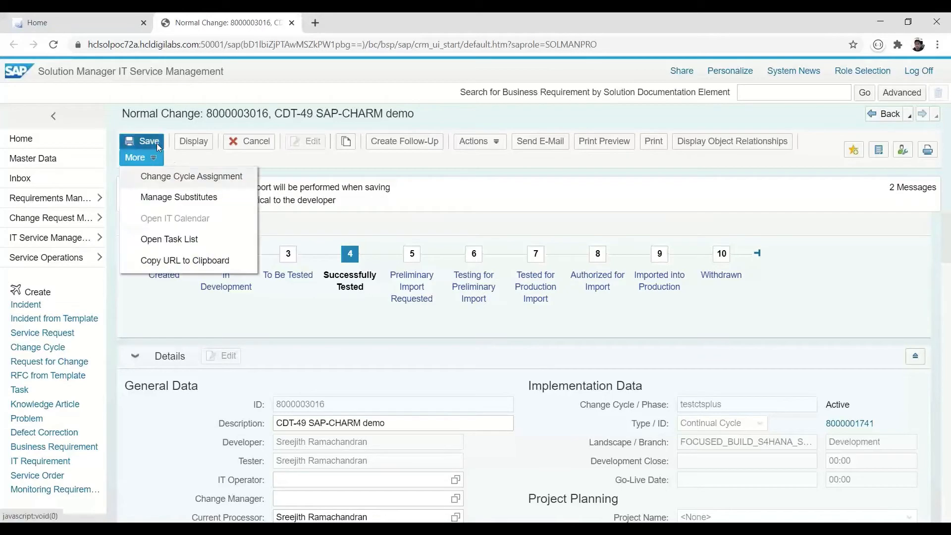
pyautogui.click(146, 141)
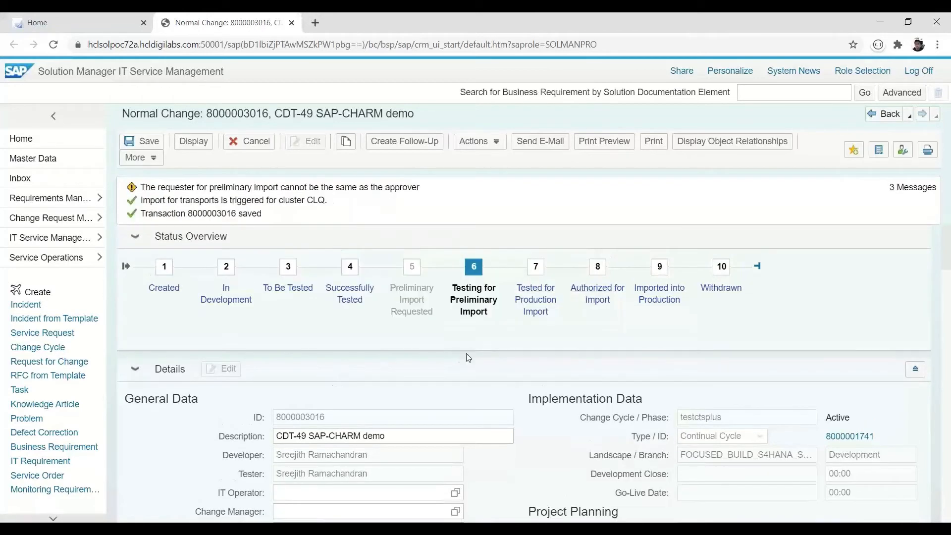
pyautogui.moveTo(388, 335)
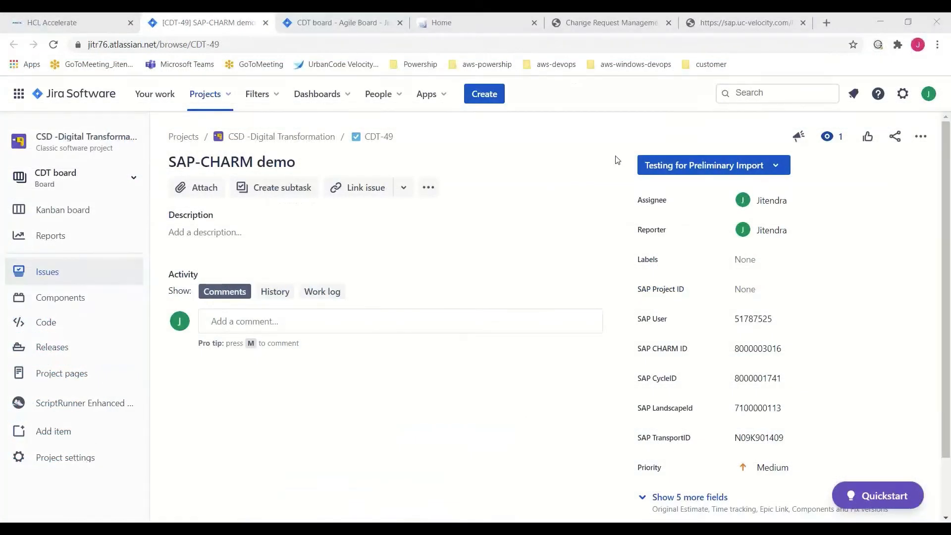
pyautogui.moveTo(653, 142)
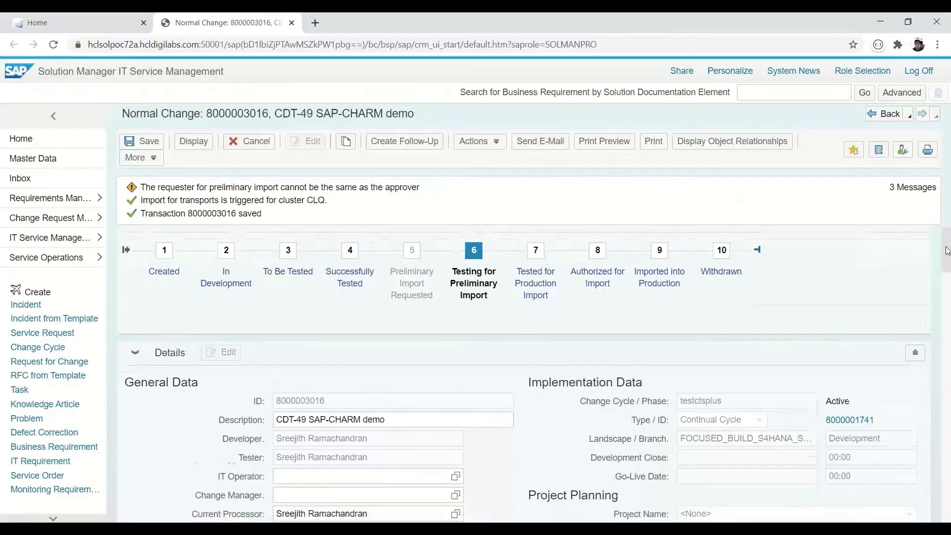
pyautogui.scroll(-3)
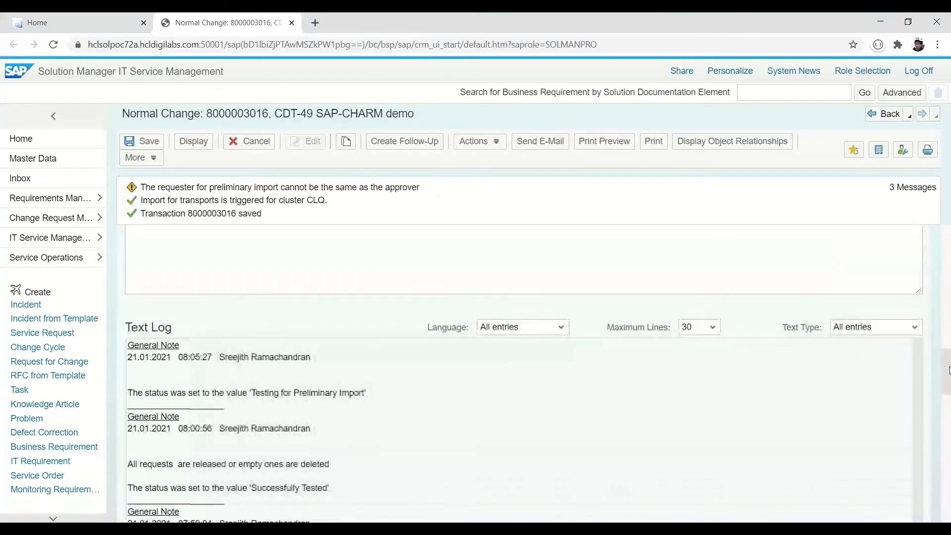
pyautogui.scroll(-3)
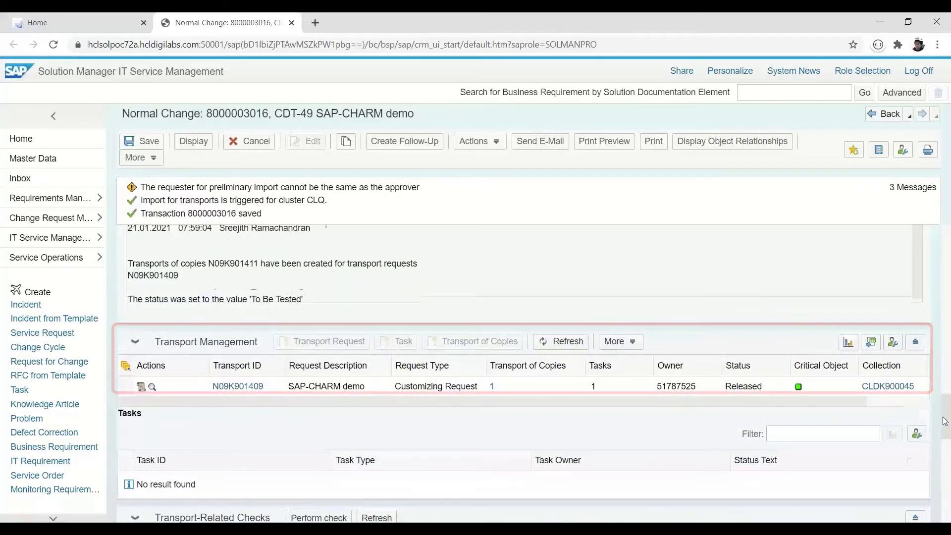
pyautogui.click(473, 141)
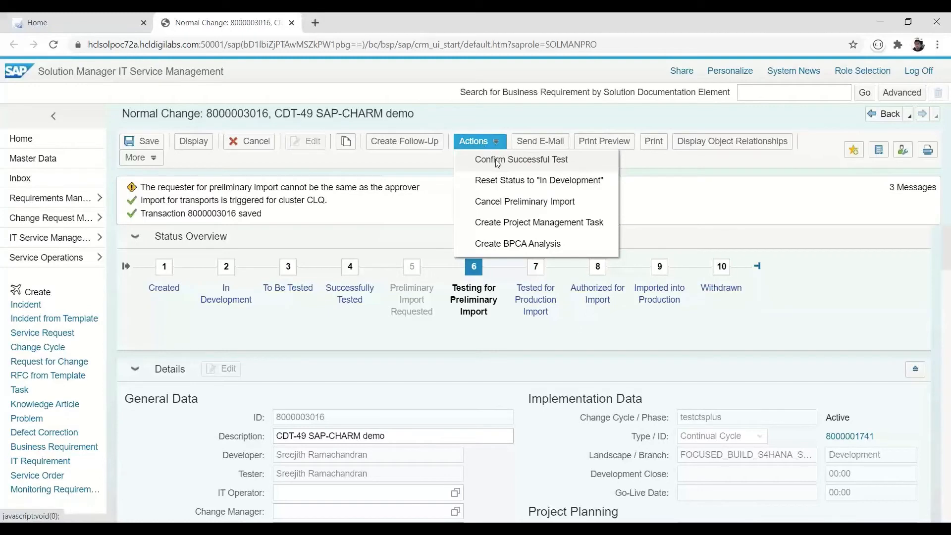
# Step: Confirm successful test, saving to Tested for Production Import, then authorize production import
pyautogui.click(521, 159)
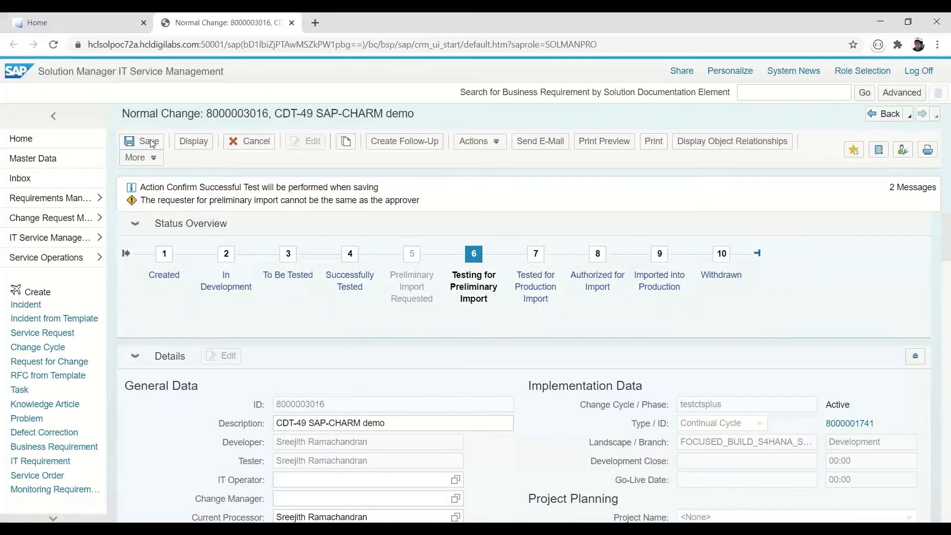
pyautogui.click(143, 141)
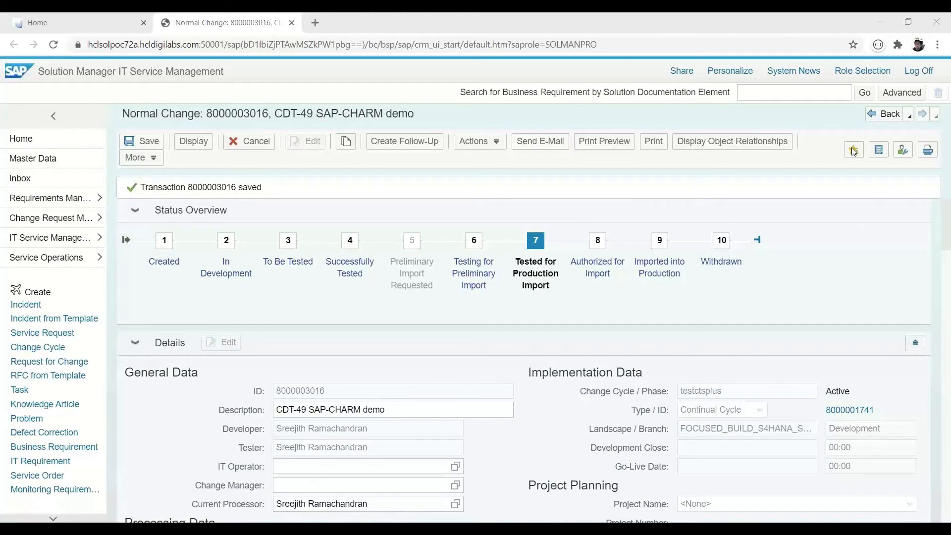
pyautogui.click(478, 141)
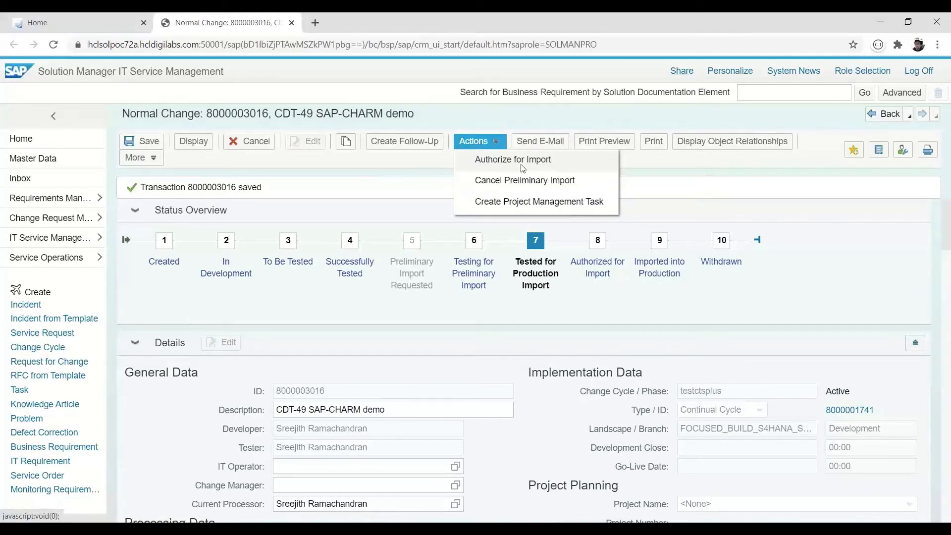
pyautogui.click(541, 164)
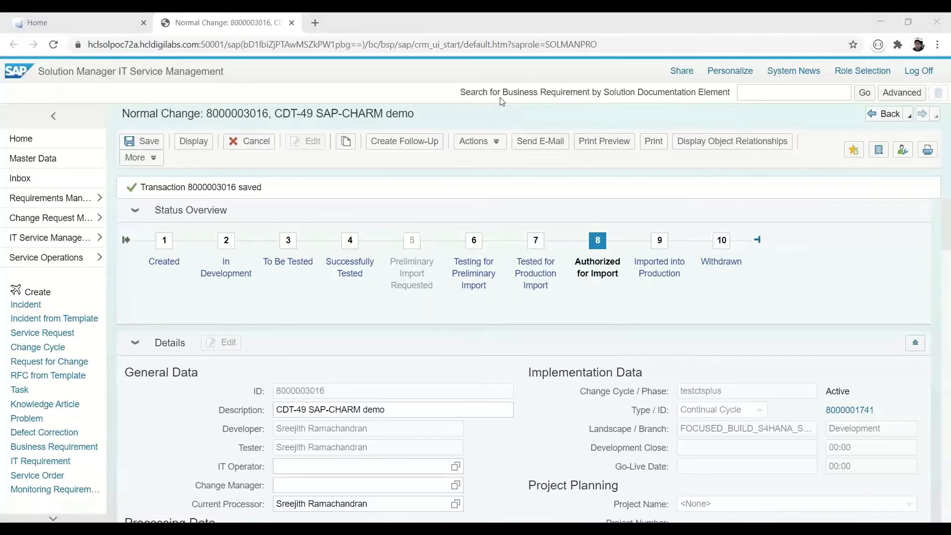
pyautogui.click(480, 142)
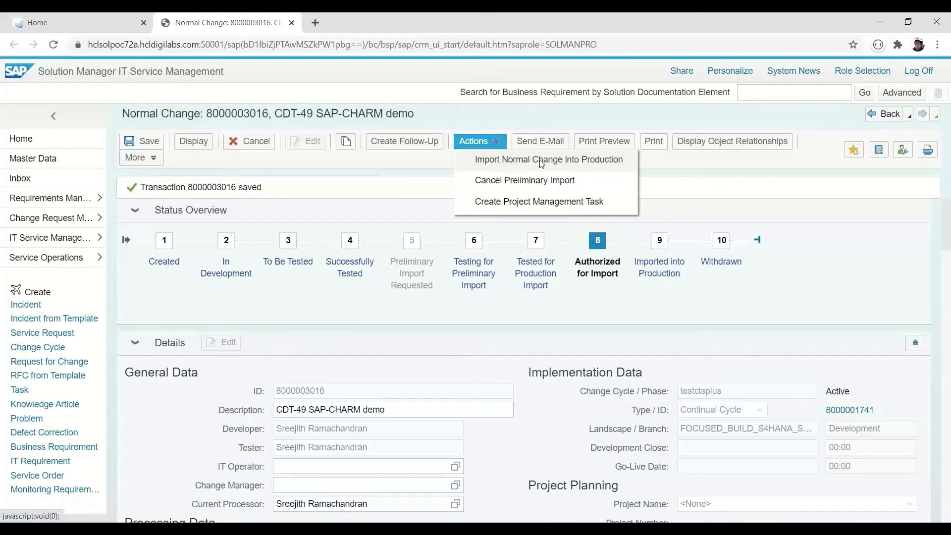
pyautogui.click(548, 159)
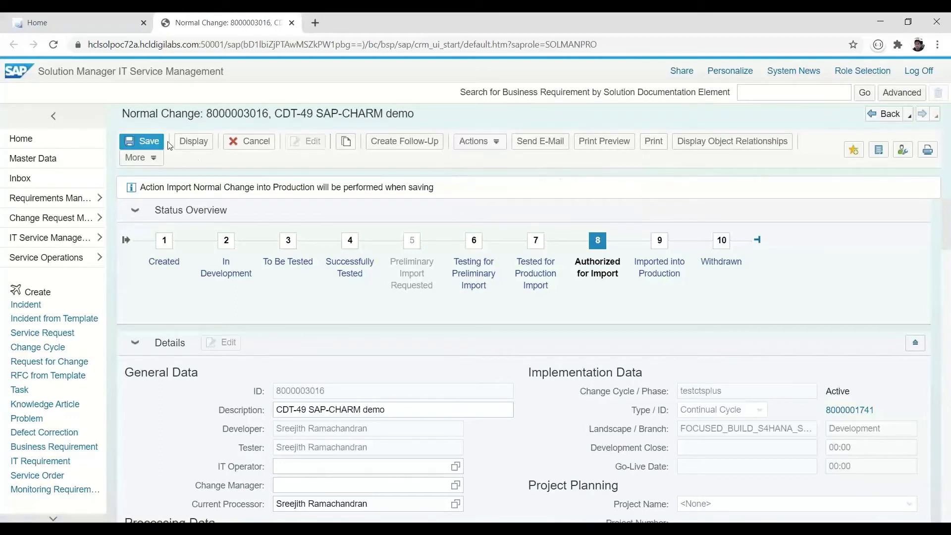
pyautogui.click(141, 141)
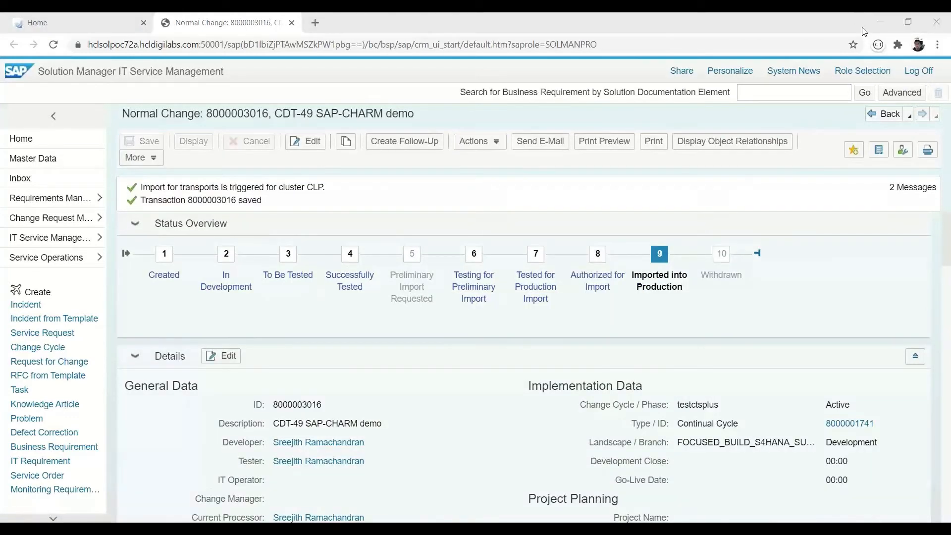
pyautogui.moveTo(627, 311)
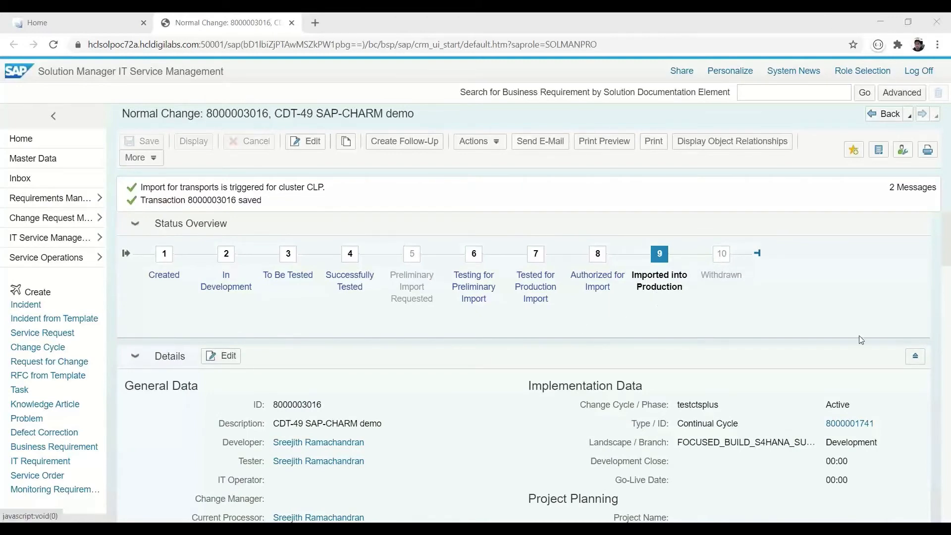
# Step: Check the Imported into Production status note, then view Jira CDT-49 showing that status
pyautogui.scroll(-3)
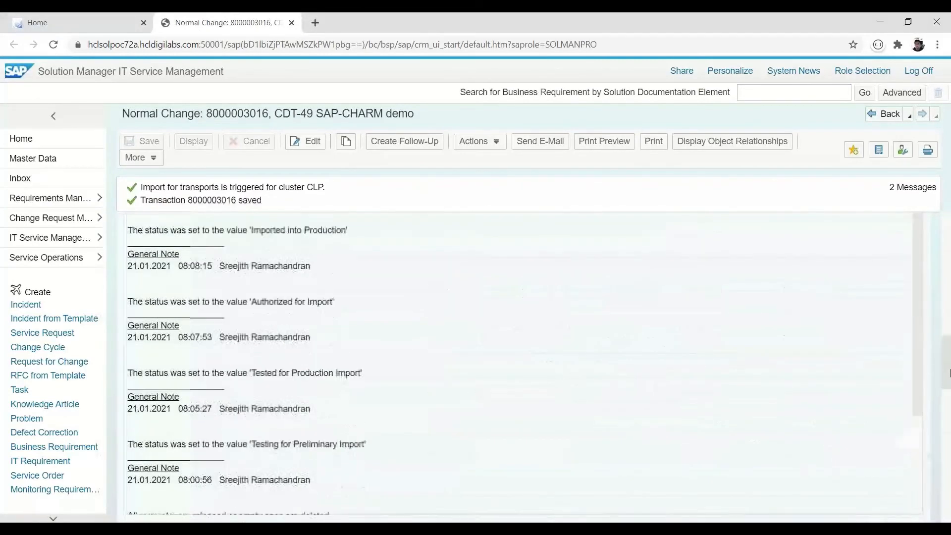
pyautogui.scroll(-3)
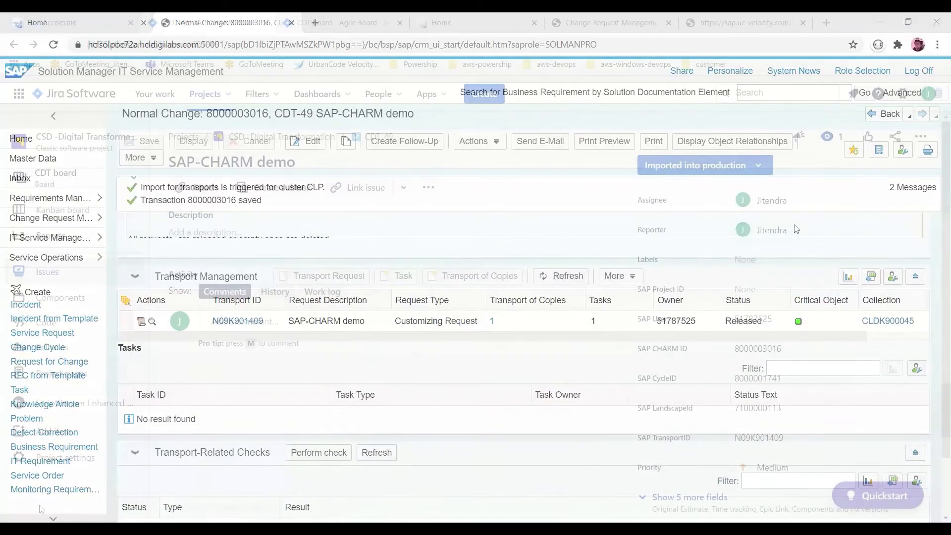
pyautogui.click(202, 22)
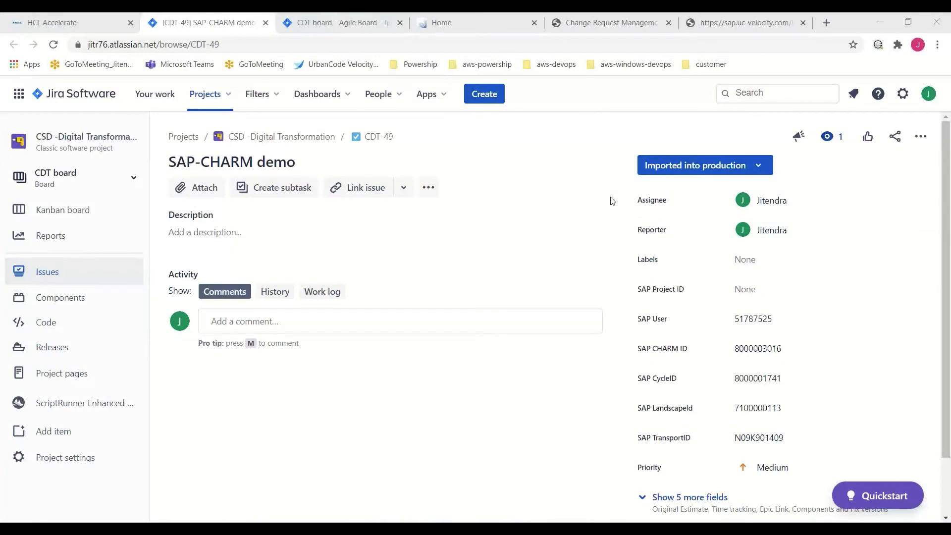
pyautogui.click(704, 165)
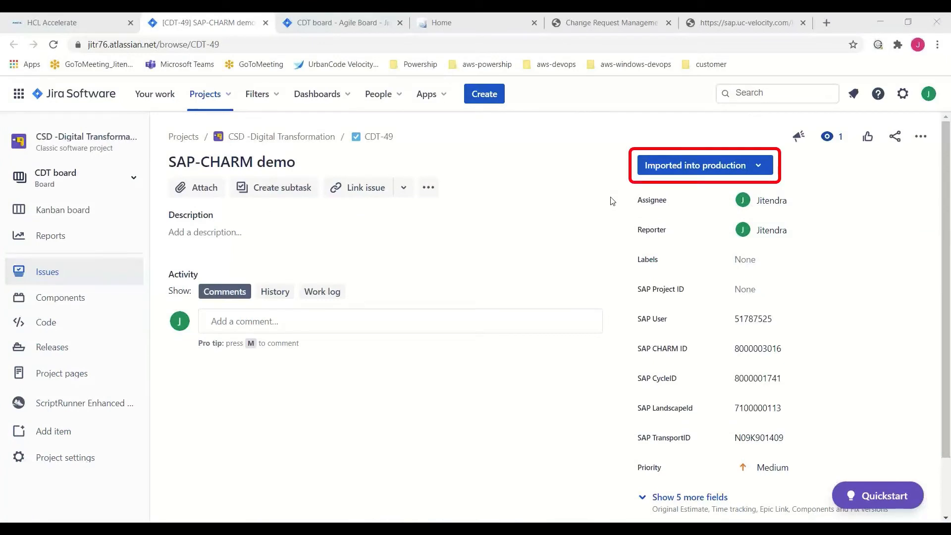
pyautogui.moveTo(652, 135)
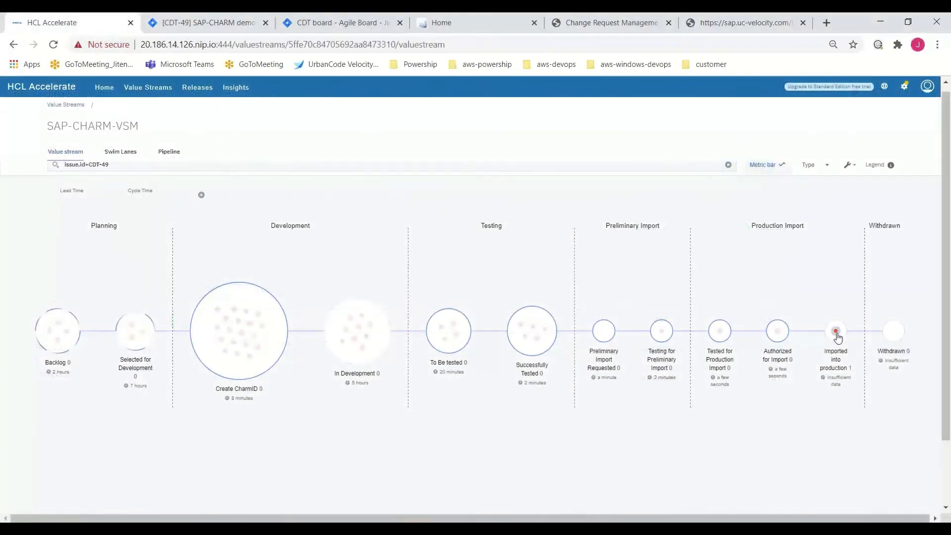
pyautogui.moveTo(835, 331)
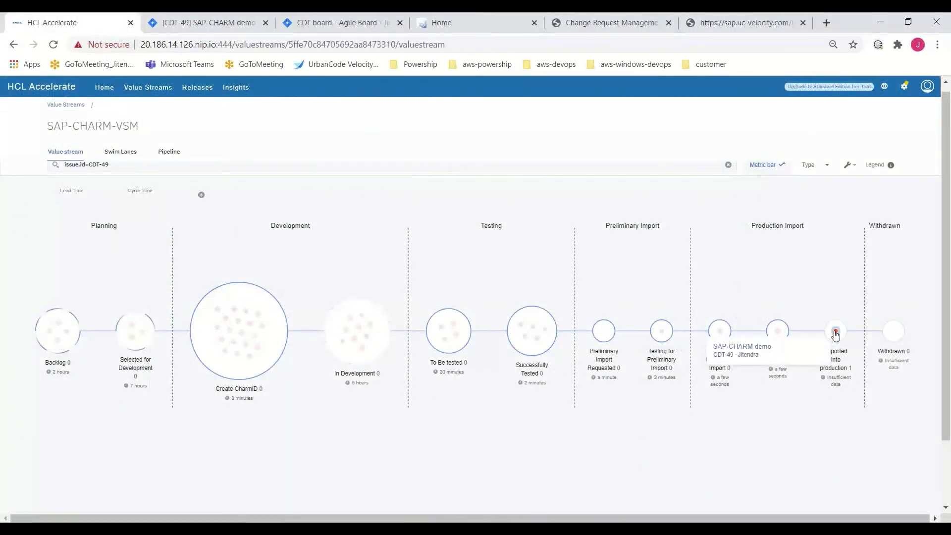
pyautogui.click(835, 330)
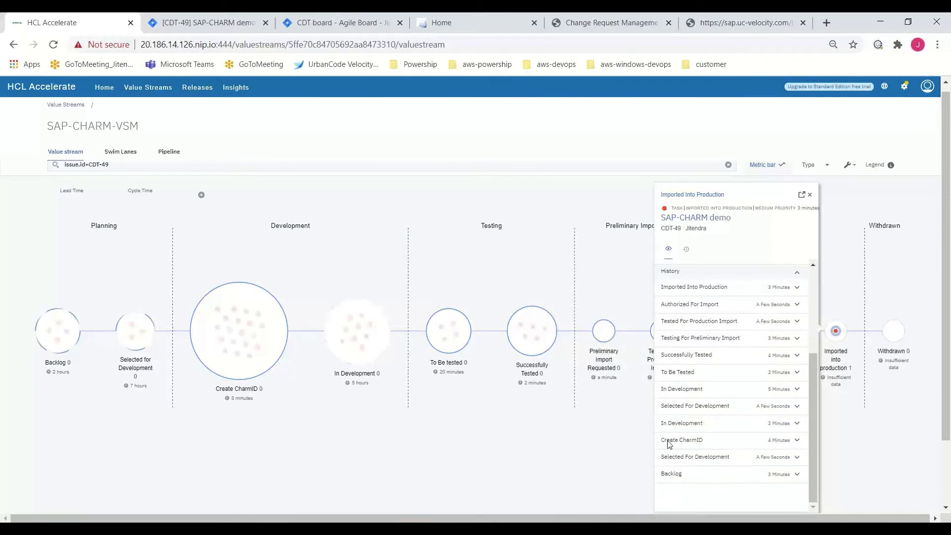
pyautogui.moveTo(664, 358)
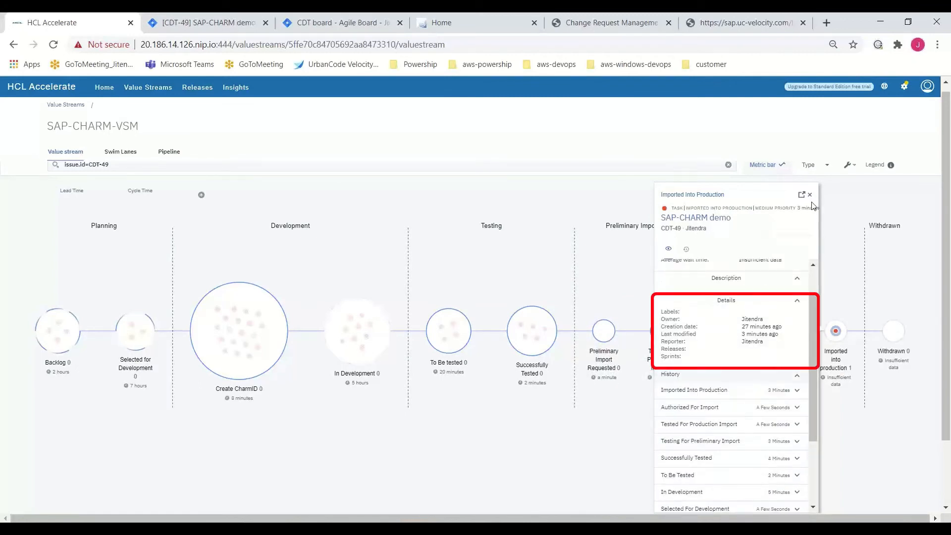
pyautogui.click(809, 194)
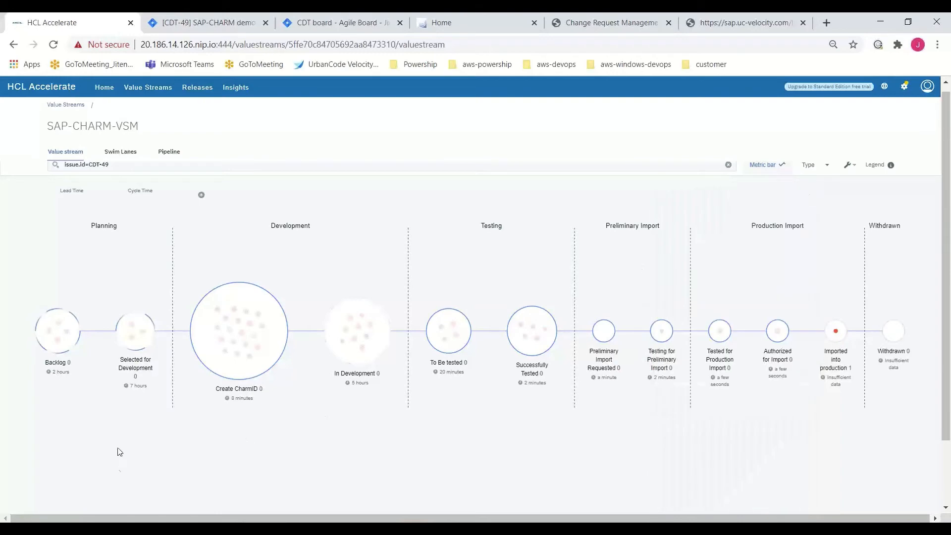
# Step: Clear the CDT-49 search filter and review the item-type Legend before closing it
pyautogui.click(727, 164)
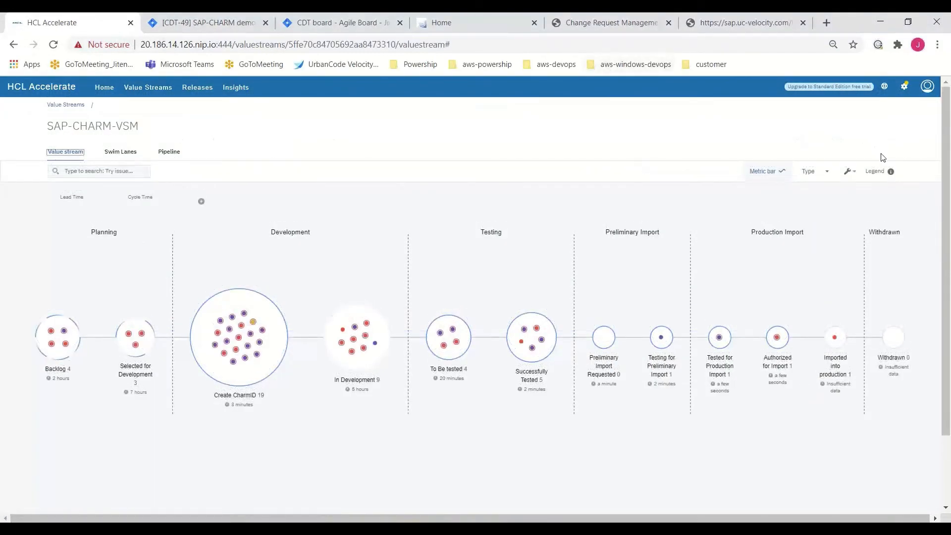
pyautogui.click(890, 171)
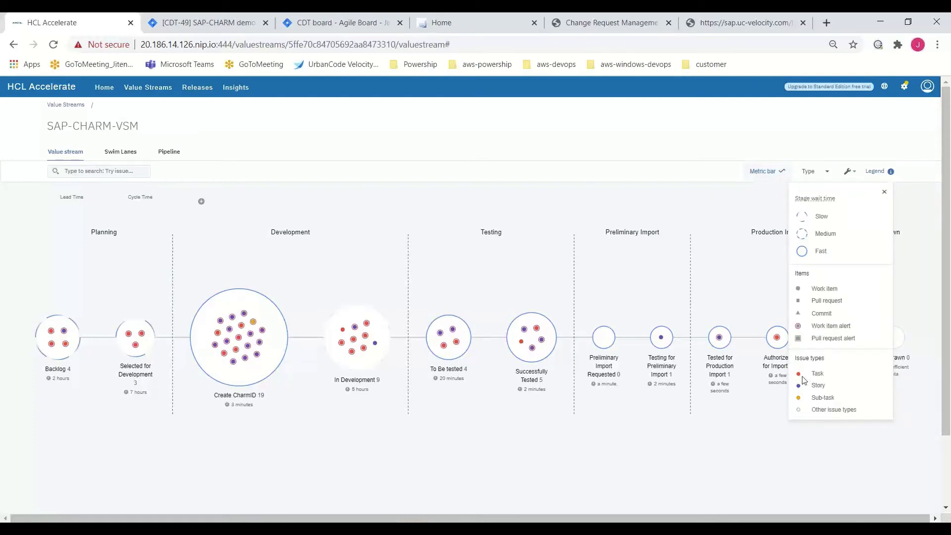
pyautogui.moveTo(800, 376)
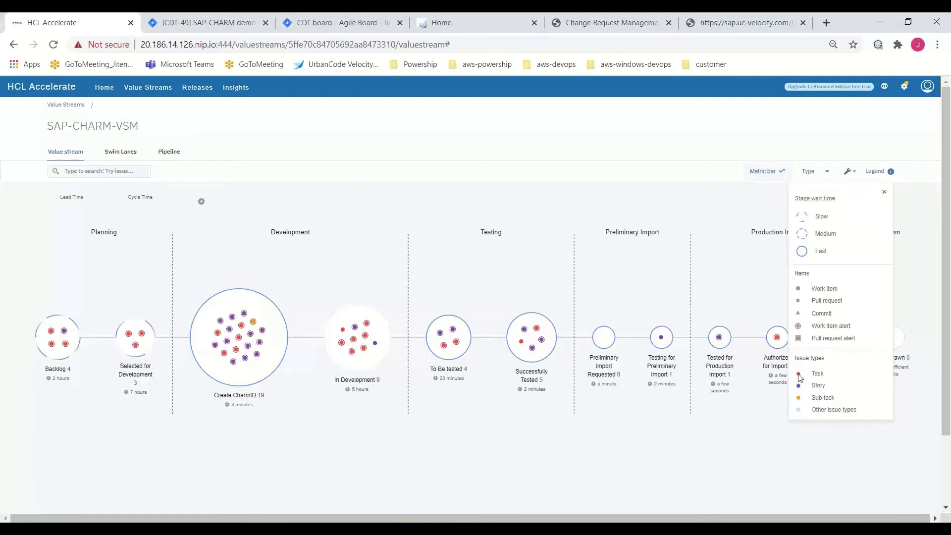
pyautogui.moveTo(800, 391)
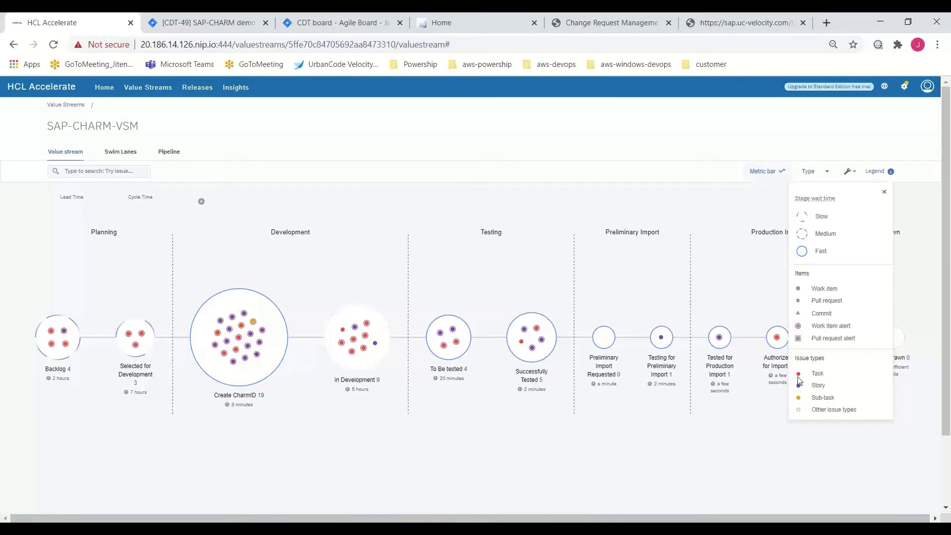
pyautogui.moveTo(729, 268)
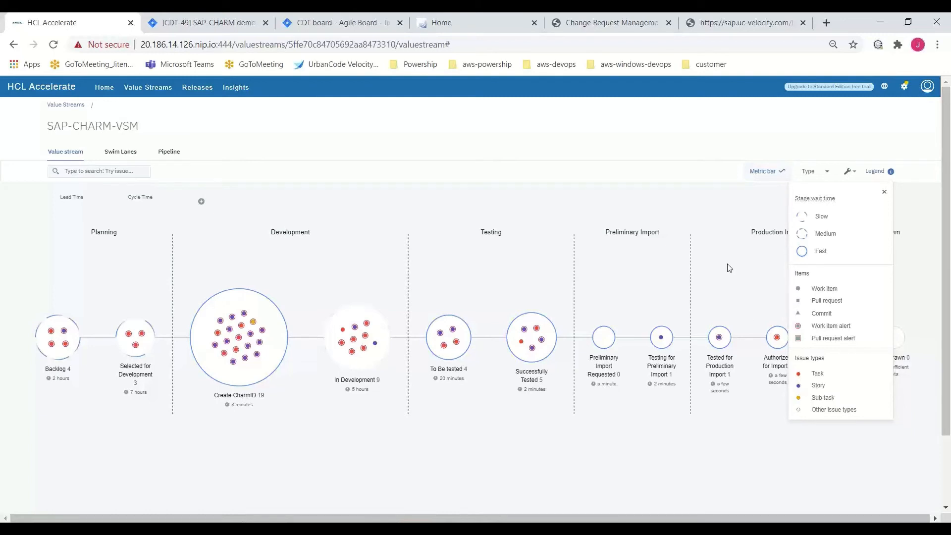
pyautogui.moveTo(715, 254)
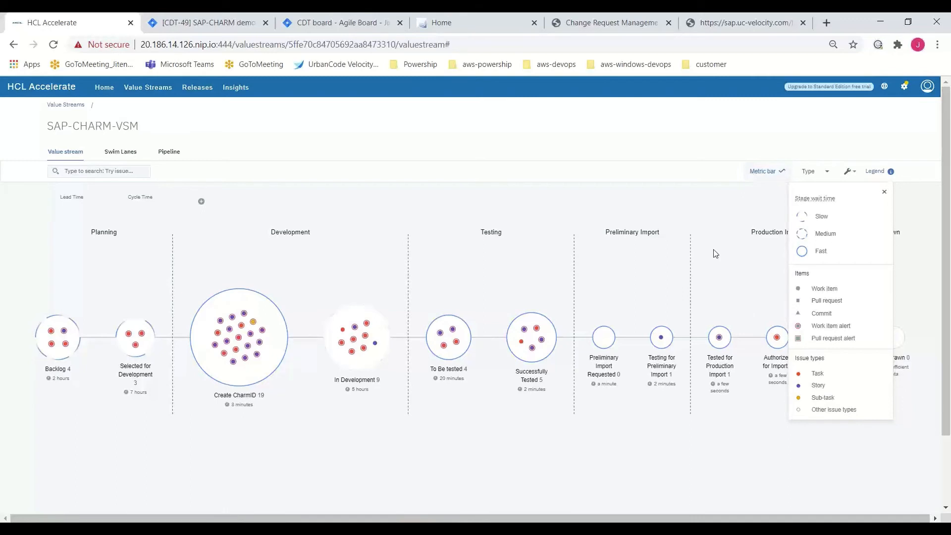
pyautogui.click(884, 191)
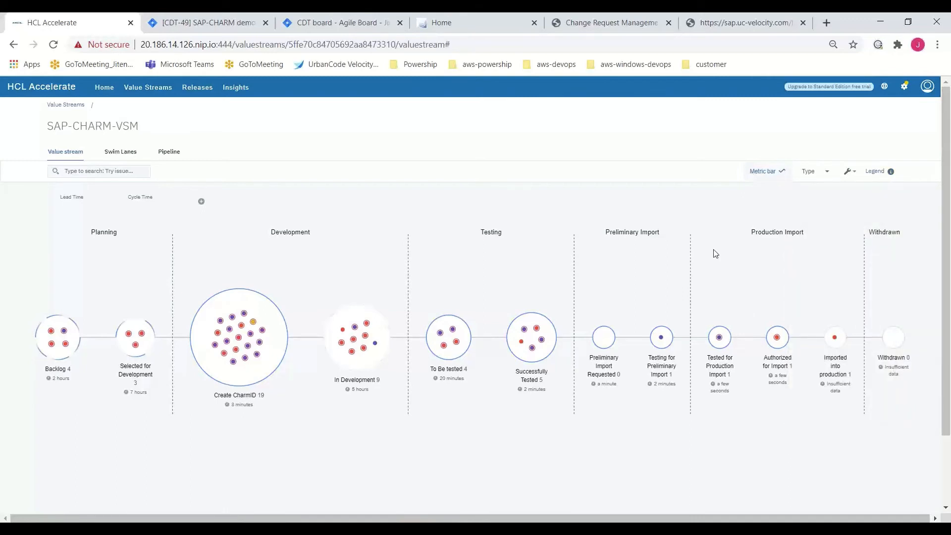
pyautogui.moveTo(112, 165)
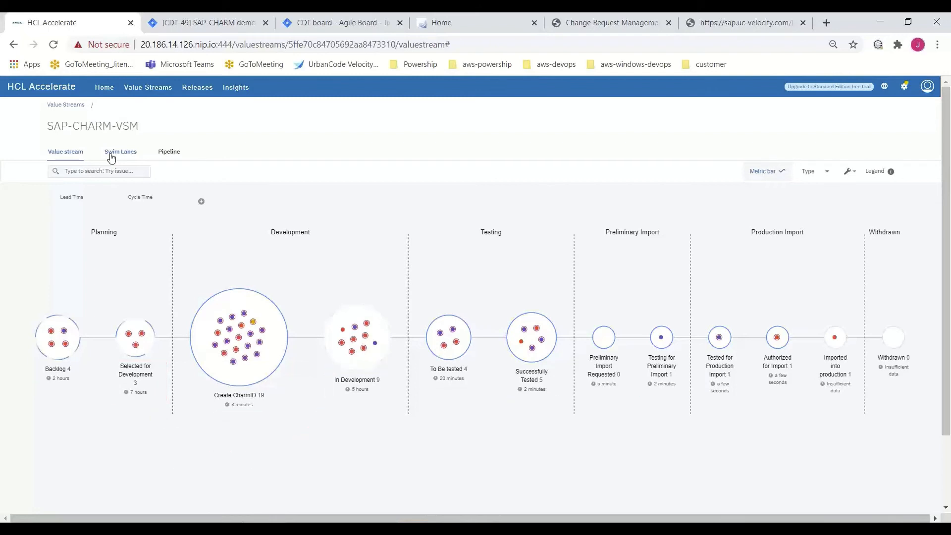
# Step: Switch SAP-CHARM-VSM to Swim Lanes, grouping issues into Jitendra and Unassigned rows
pyautogui.click(120, 152)
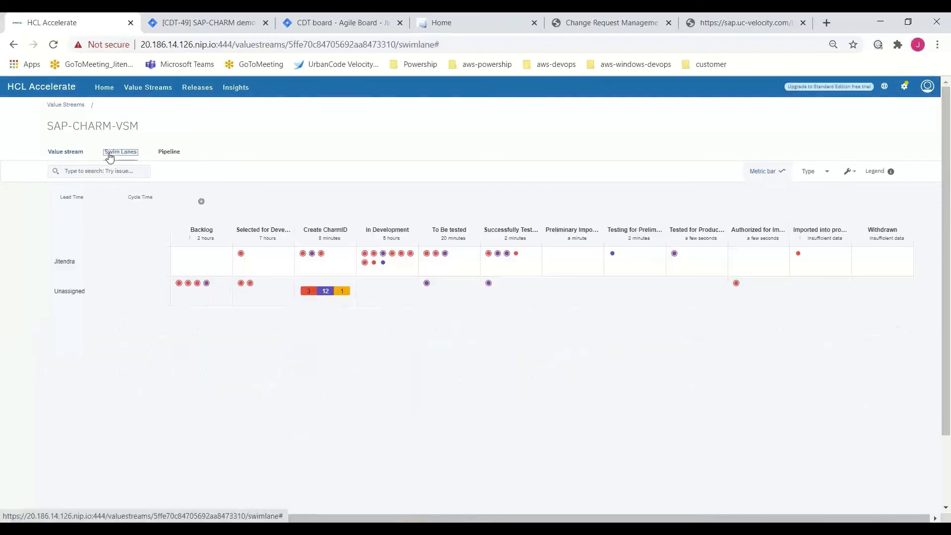
pyautogui.click(120, 151)
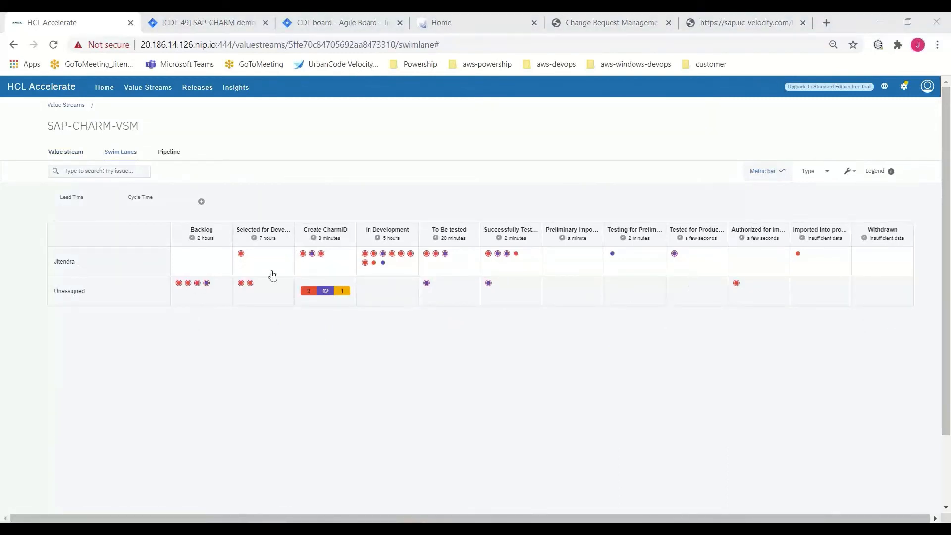
pyautogui.moveTo(636, 261)
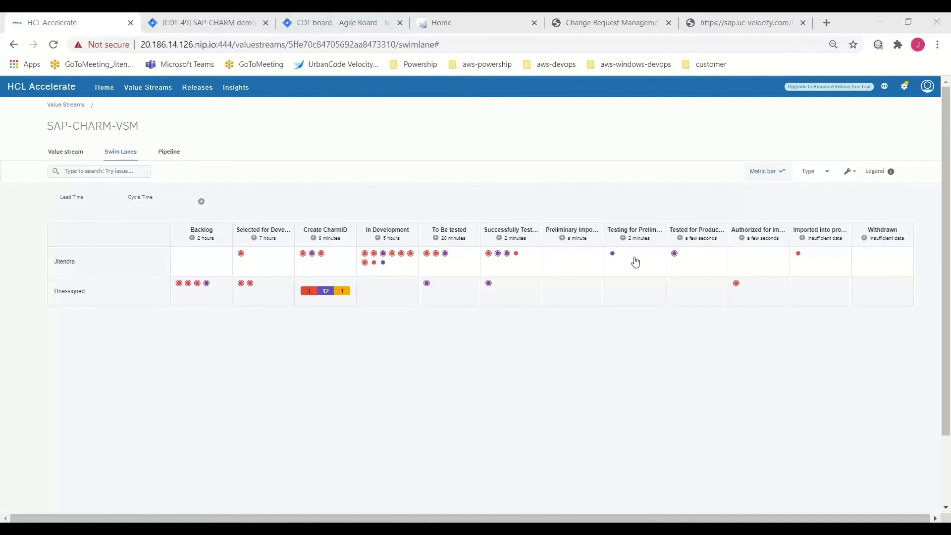
pyautogui.moveTo(497, 253)
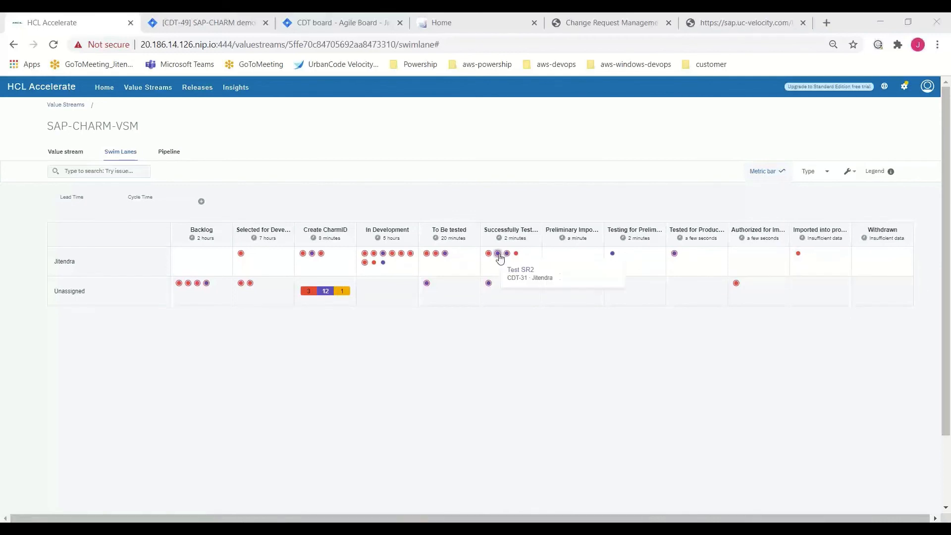
pyautogui.moveTo(32, 353)
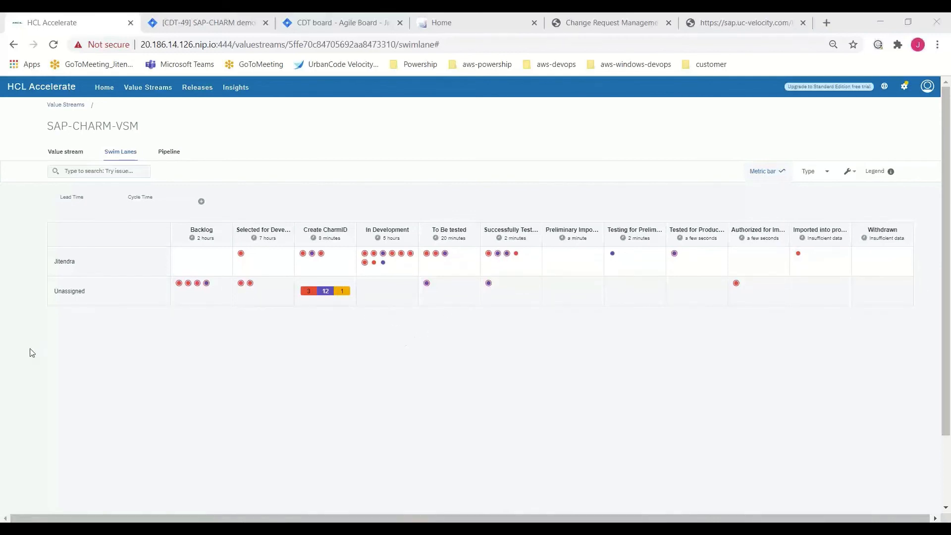
pyautogui.moveTo(233, 507)
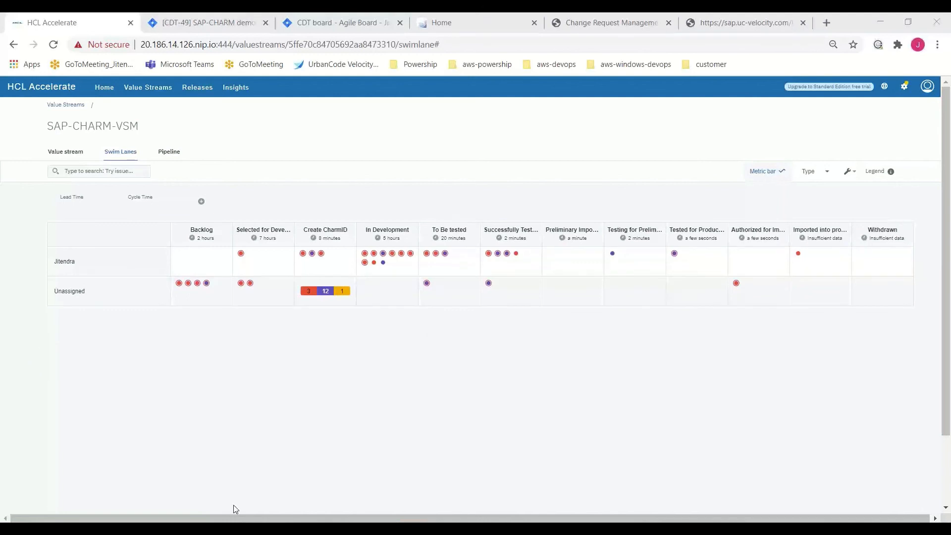